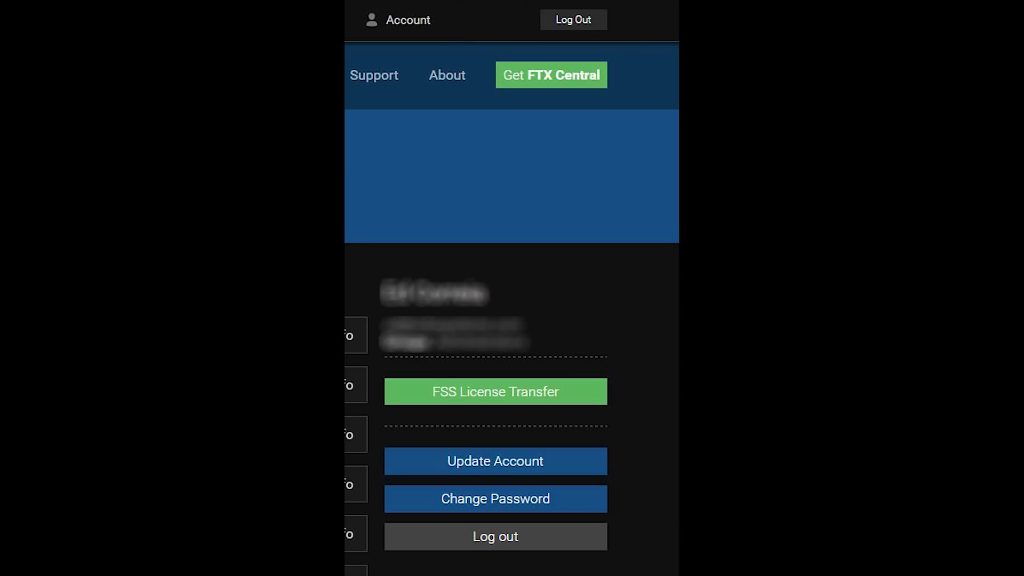
- View the FSS licence transfer form for migrating FlightSim Store products, then leave the site
{"action": "left_click", "coordinate": [495, 392]}
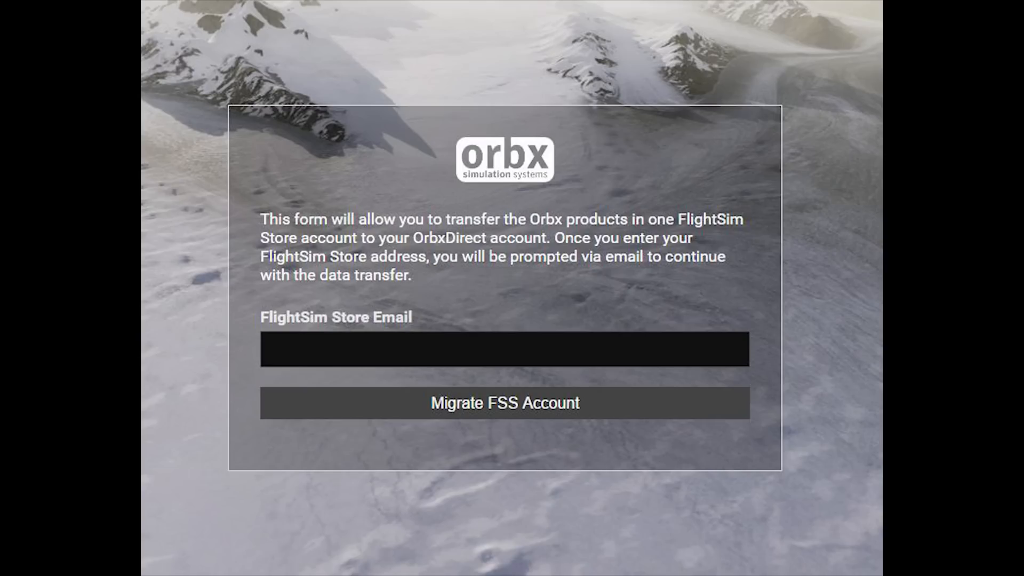
{"action": "left_click", "coordinate": [504, 403]}
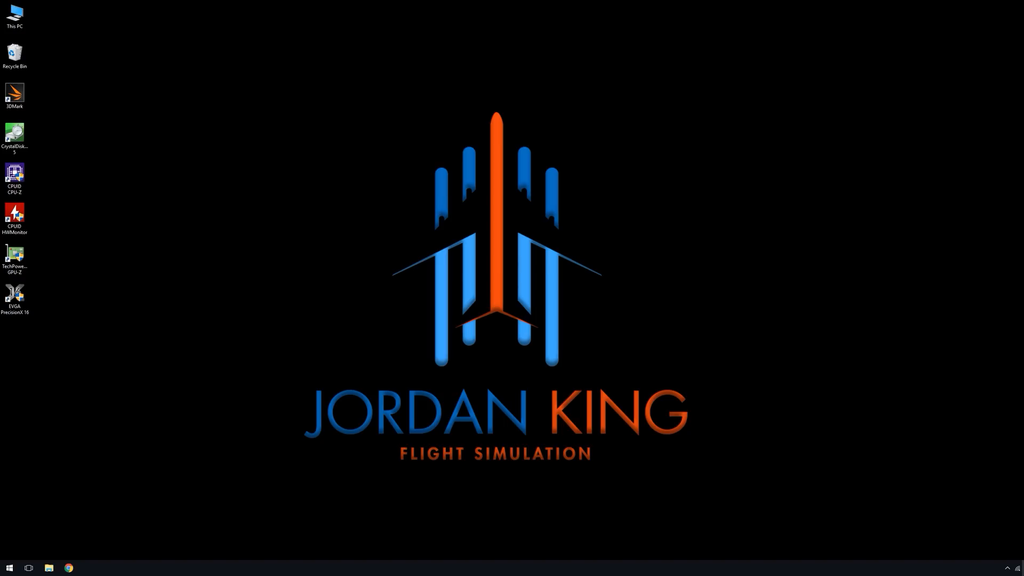
- Launch FTX Central 3 from the taskbar so the FTX Global Range library appears
{"action": "left_click", "coordinate": [9, 567]}
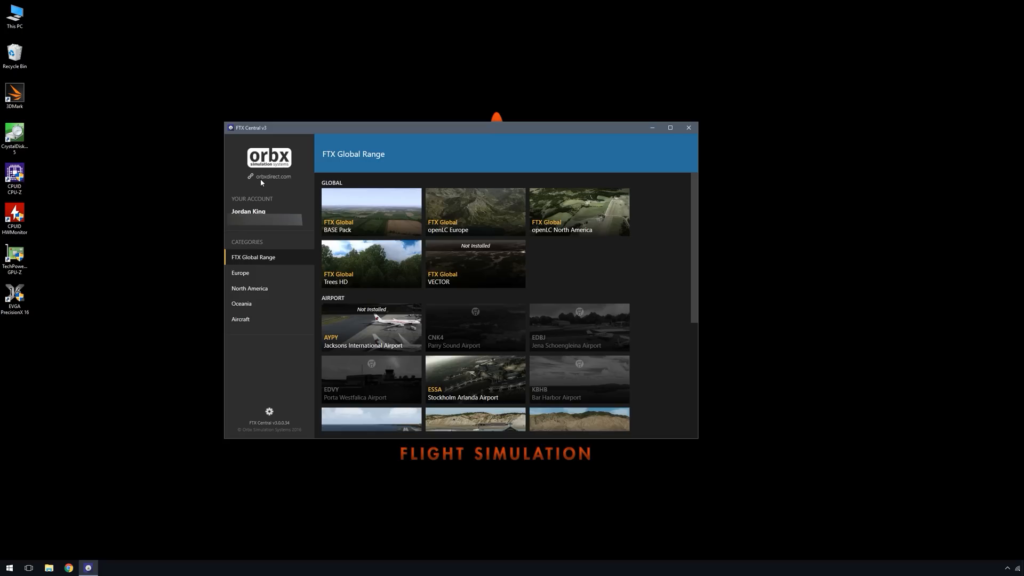
{"action": "mouse_move", "coordinate": [253, 200]}
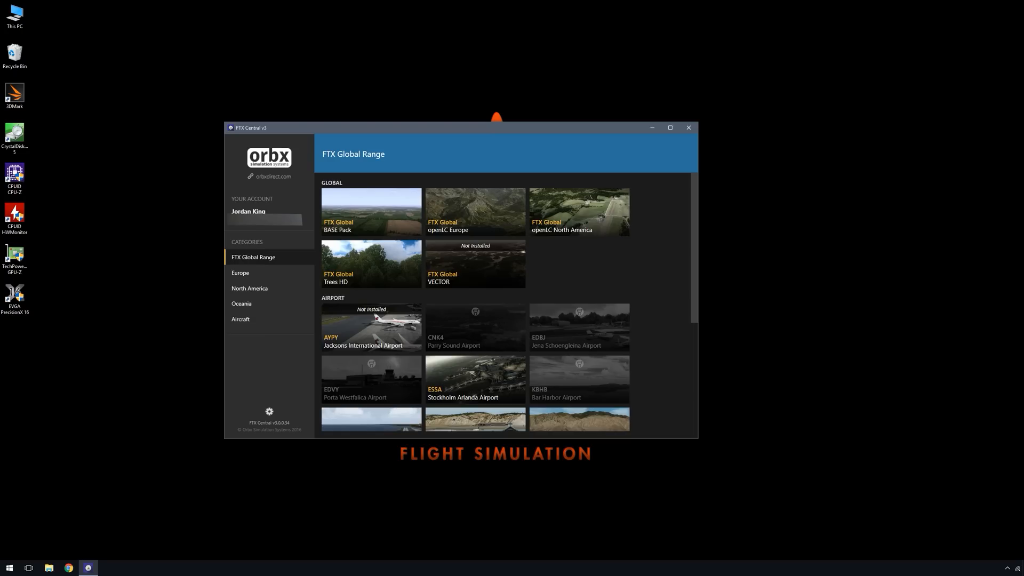
{"action": "mouse_move", "coordinate": [246, 273]}
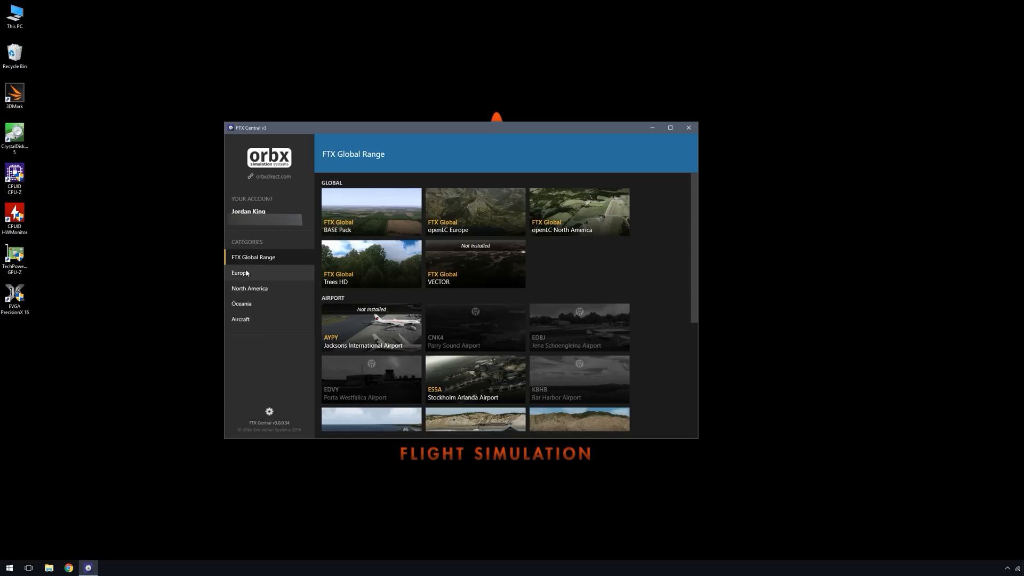
{"action": "mouse_move", "coordinate": [249, 277]}
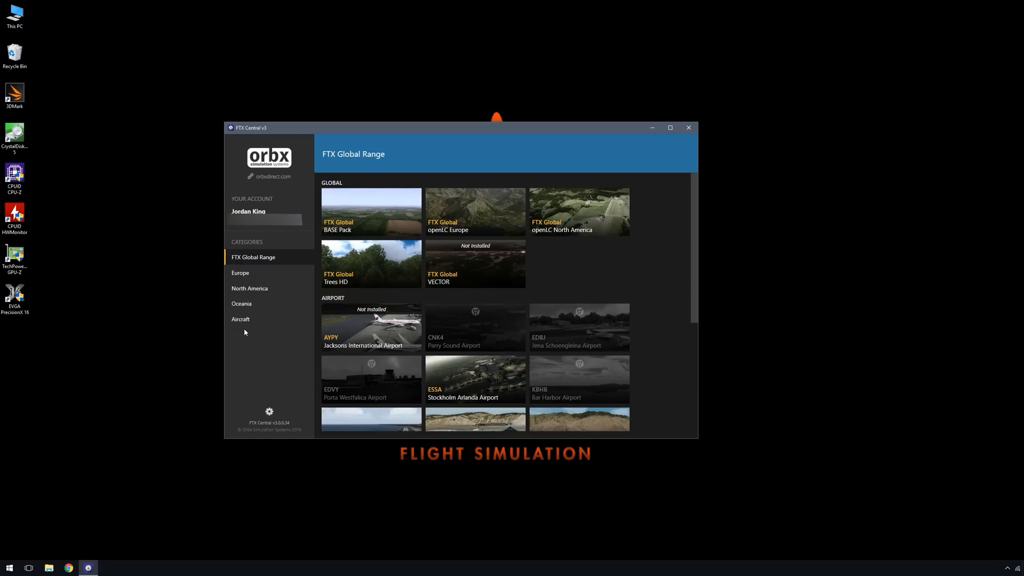
{"action": "mouse_move", "coordinate": [269, 412]}
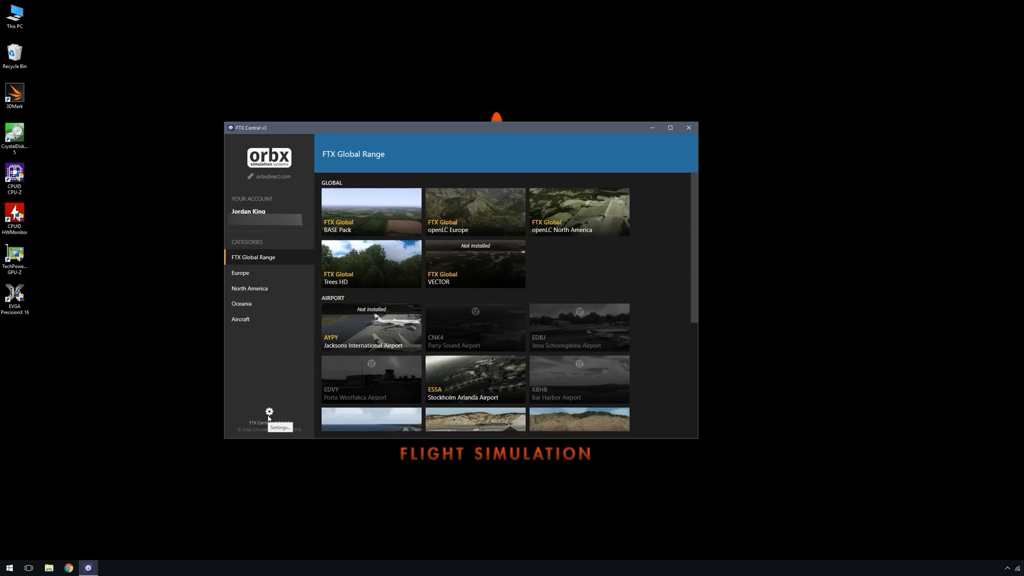
{"action": "mouse_move", "coordinate": [275, 399]}
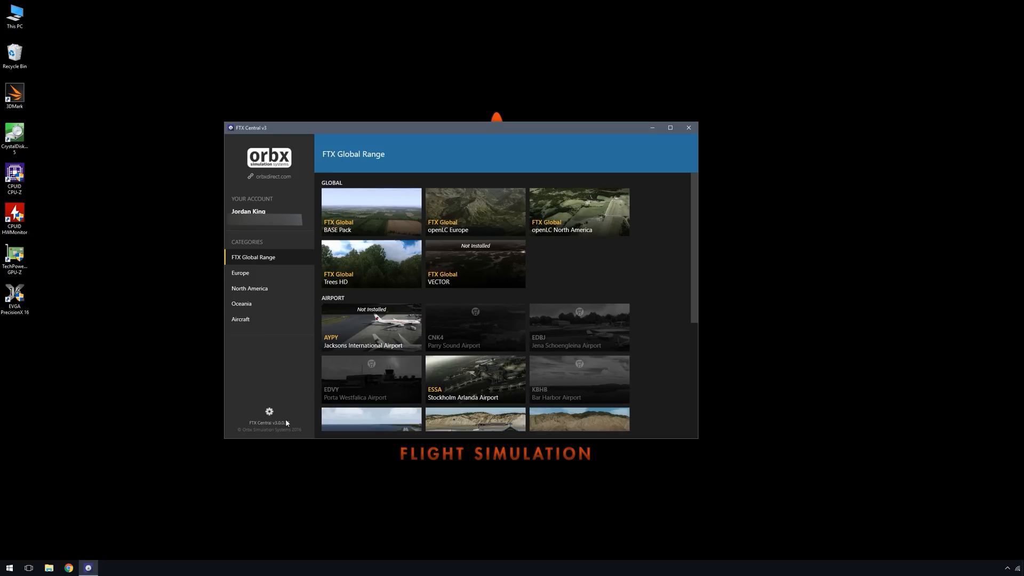
{"action": "mouse_move", "coordinate": [544, 267]}
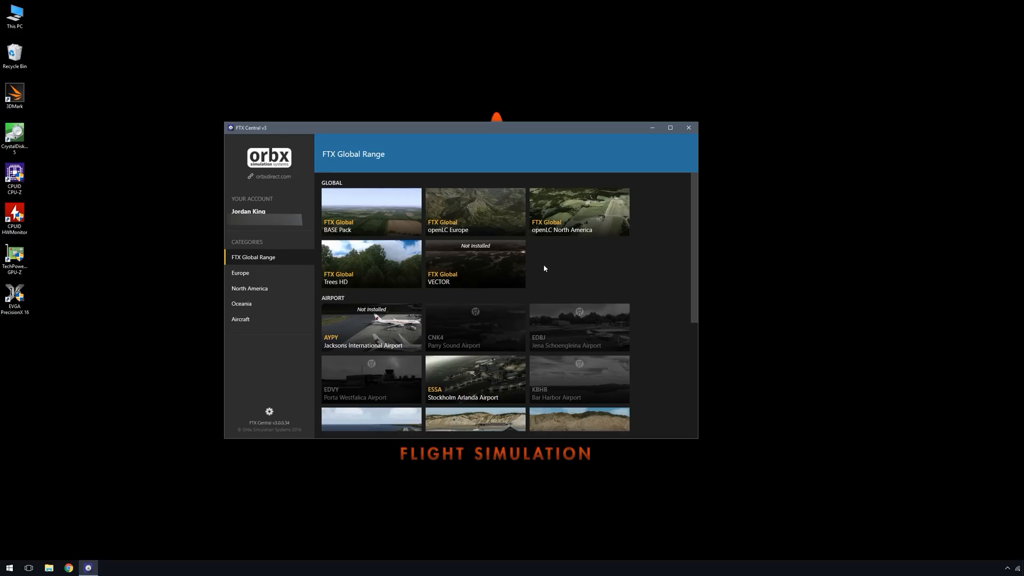
{"action": "scroll", "scroll_direction": "down", "scroll_amount": 3}
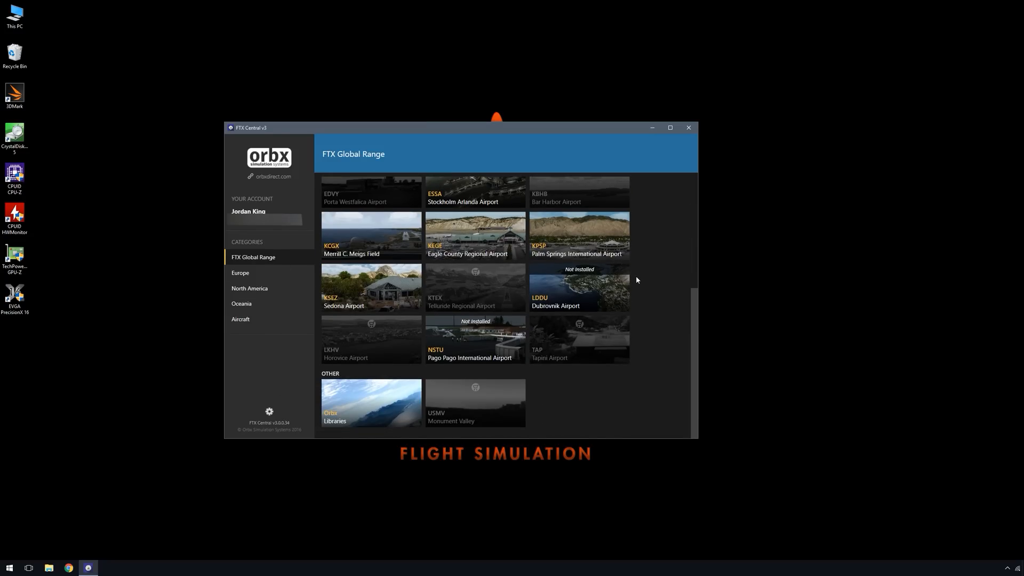
{"action": "left_click", "coordinate": [239, 272]}
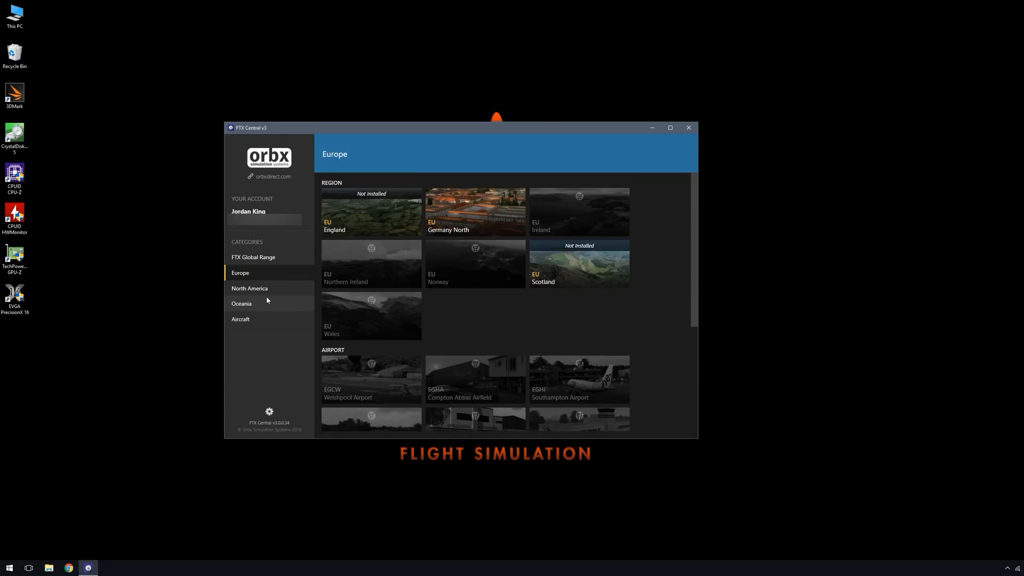
{"action": "left_click", "coordinate": [249, 288]}
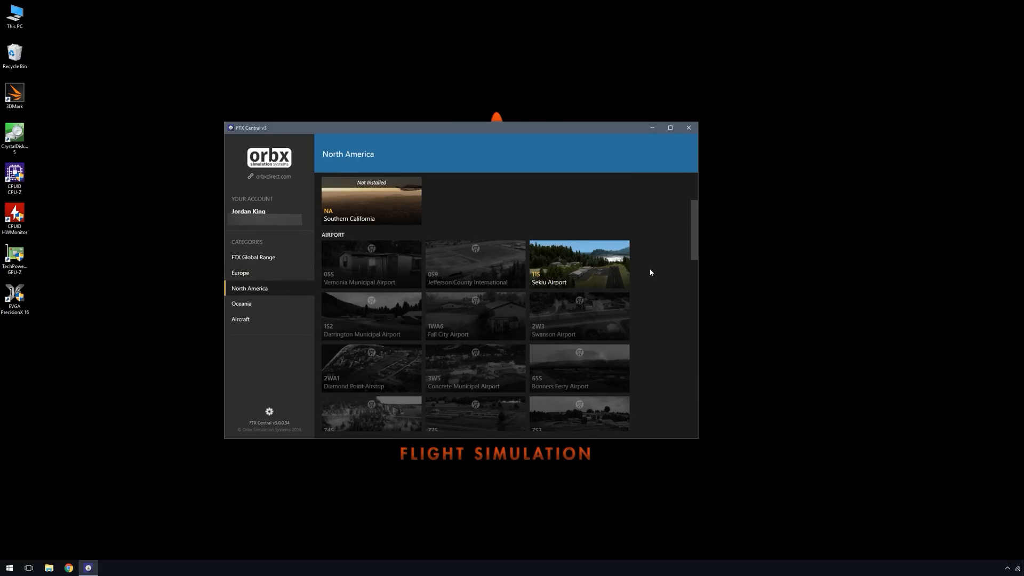
{"action": "scroll", "scroll_direction": "down", "scroll_amount": 3}
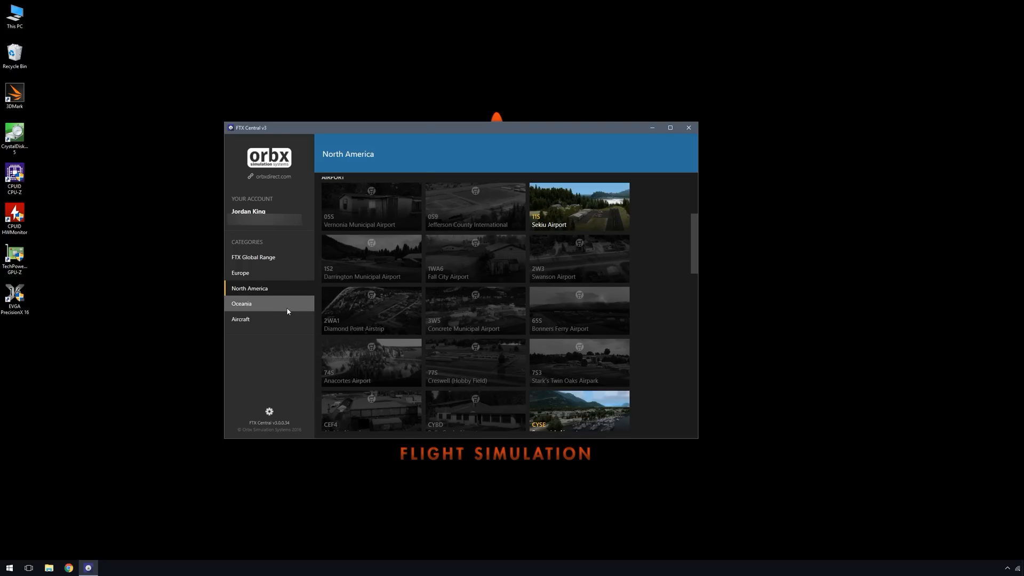
{"action": "left_click", "coordinate": [242, 302]}
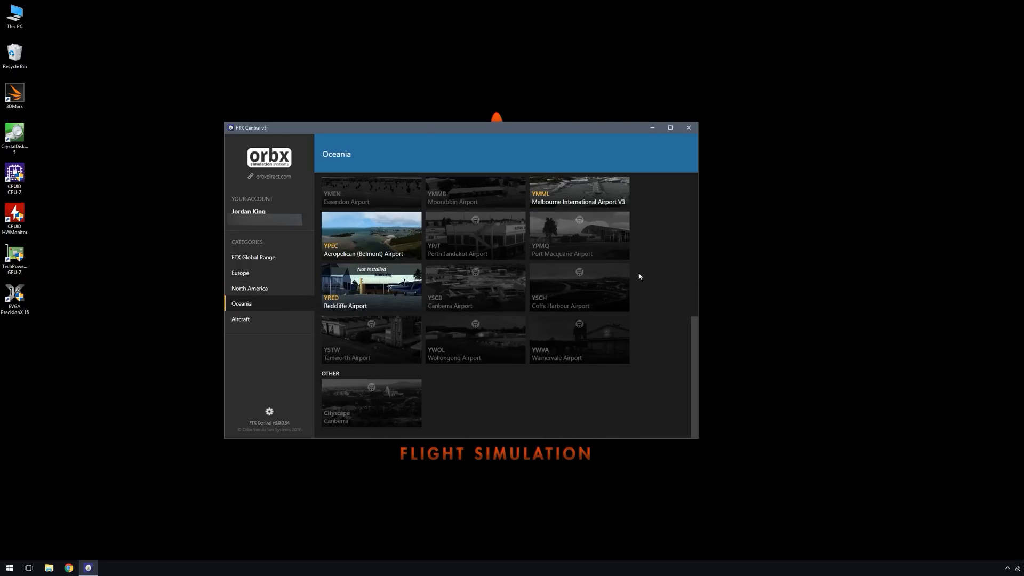
{"action": "left_click", "coordinate": [240, 319]}
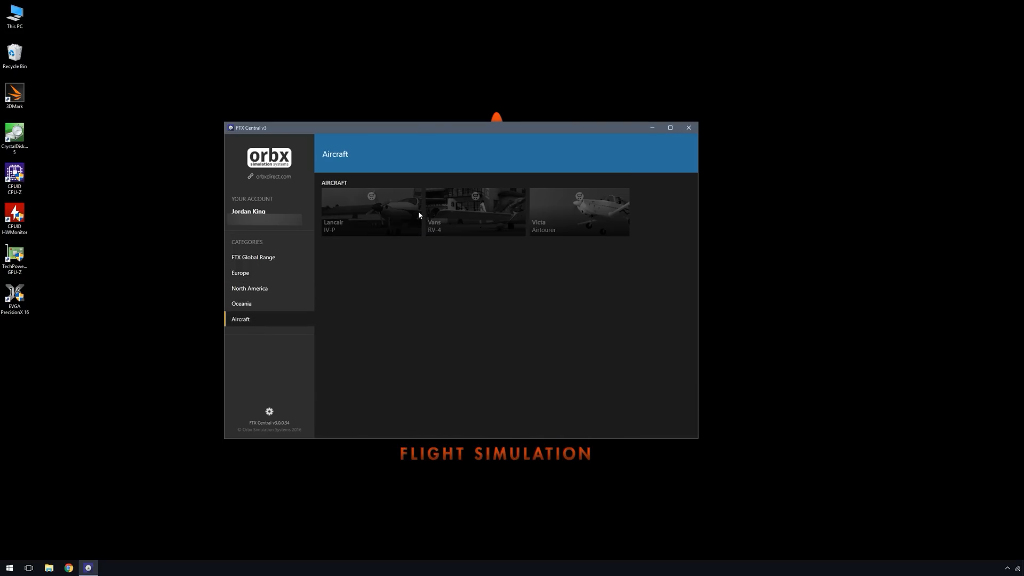
{"action": "mouse_move", "coordinate": [385, 214]}
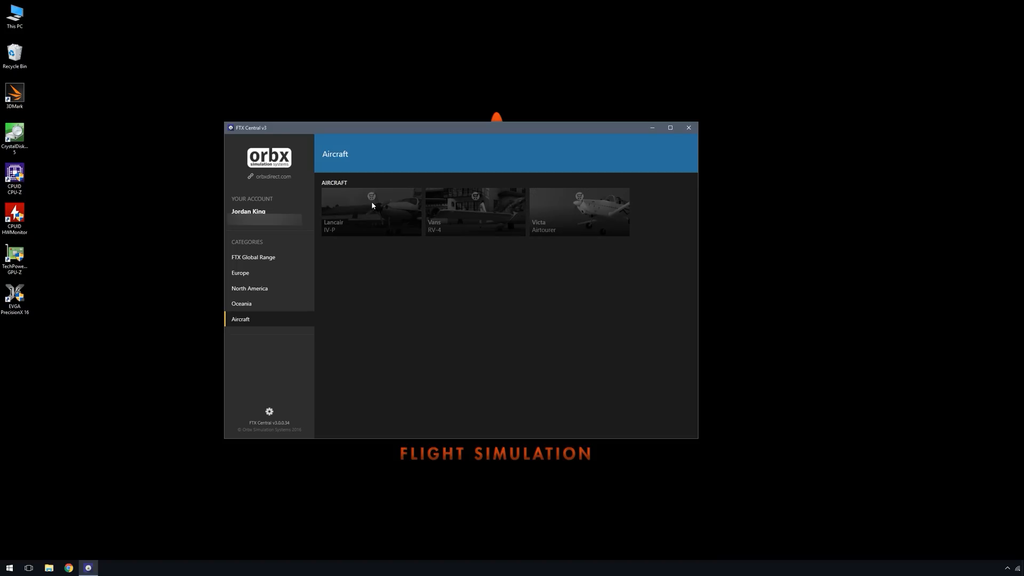
{"action": "mouse_move", "coordinate": [374, 198]}
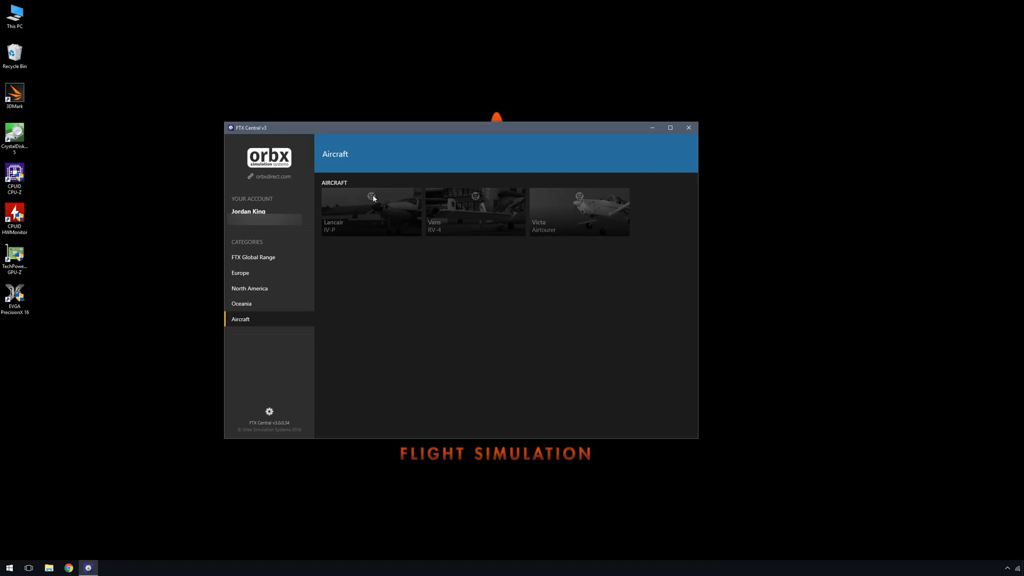
{"action": "left_click", "coordinate": [254, 257]}
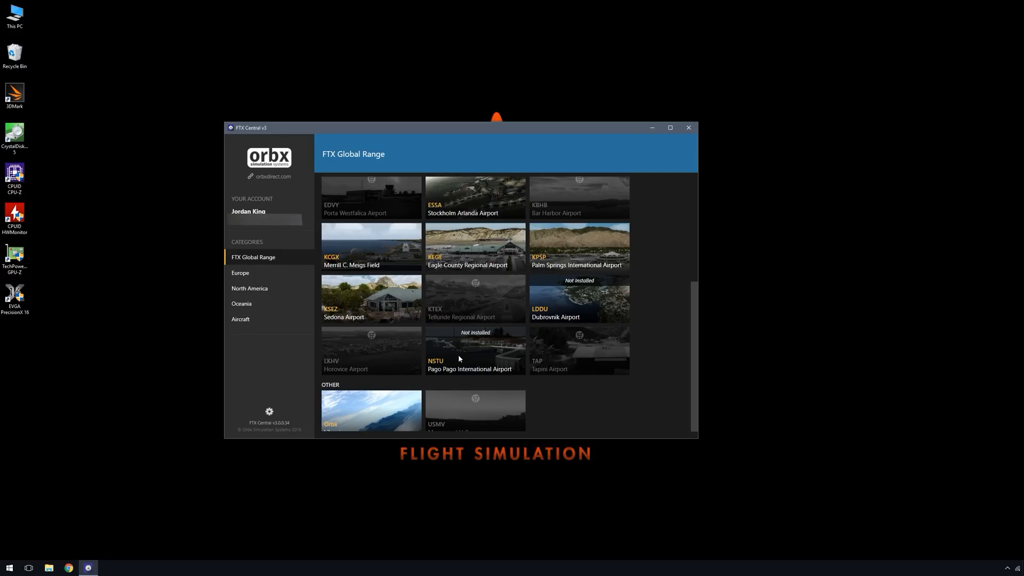
{"action": "mouse_move", "coordinate": [467, 353]}
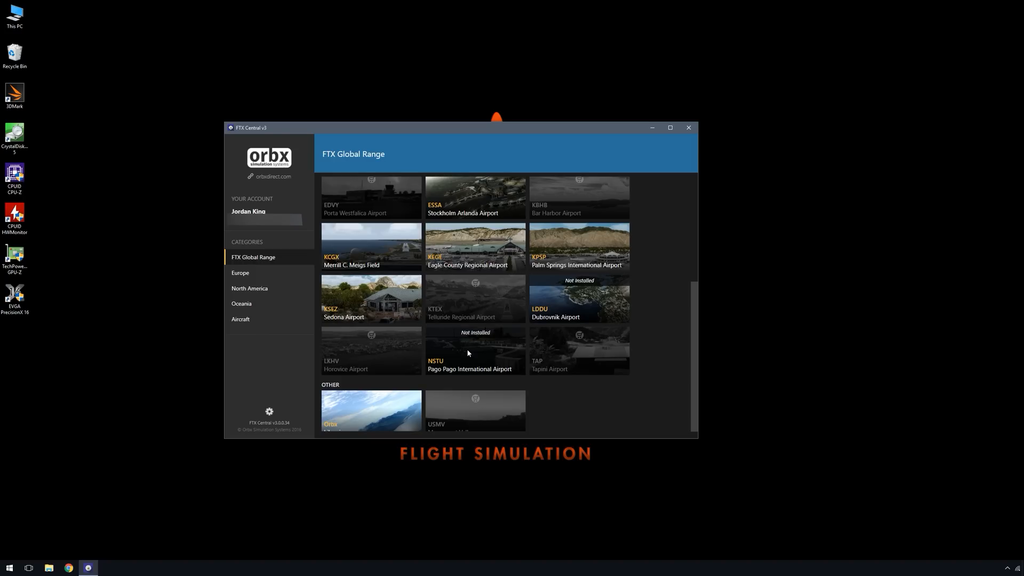
- Review NSTU Pago Pago's installation options and begin its download
{"action": "left_click", "coordinate": [474, 351]}
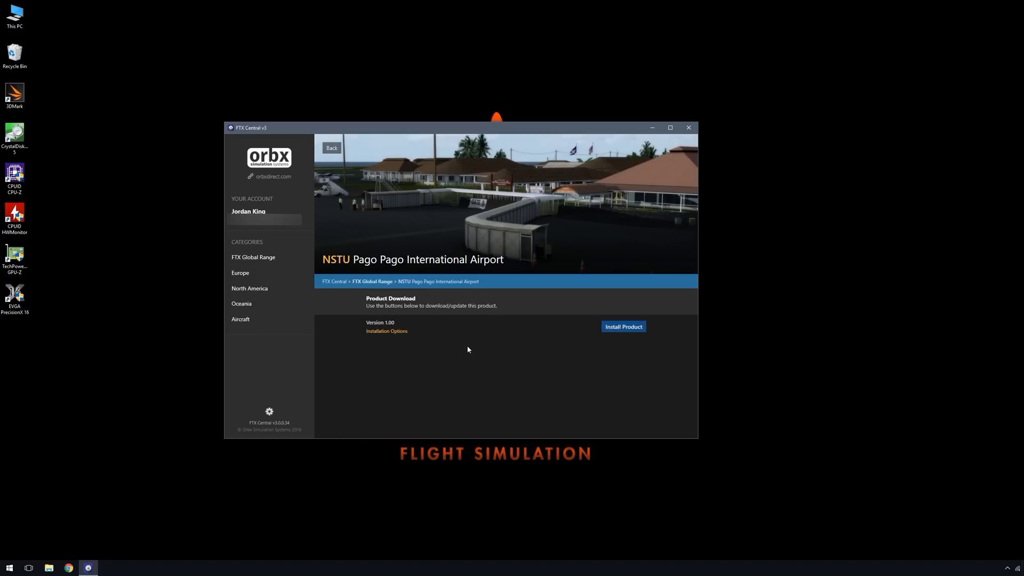
{"action": "left_click", "coordinate": [386, 330]}
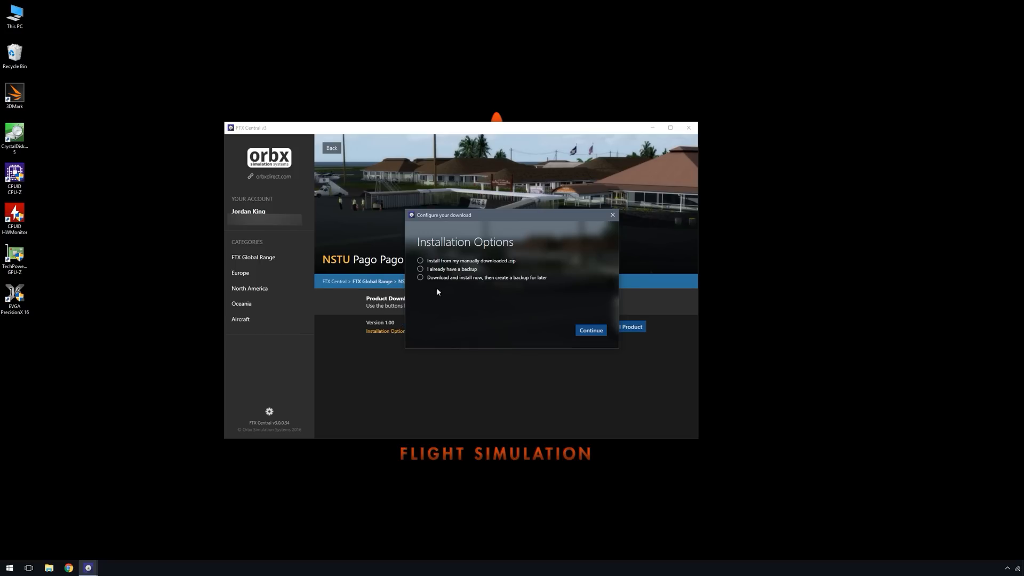
{"action": "mouse_move", "coordinate": [447, 307]}
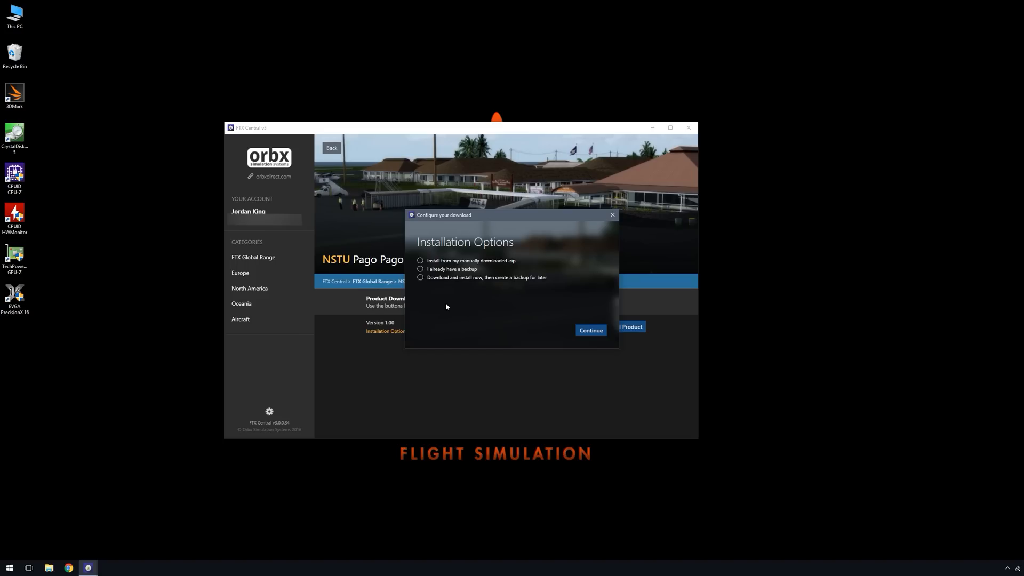
{"action": "mouse_move", "coordinate": [616, 210]}
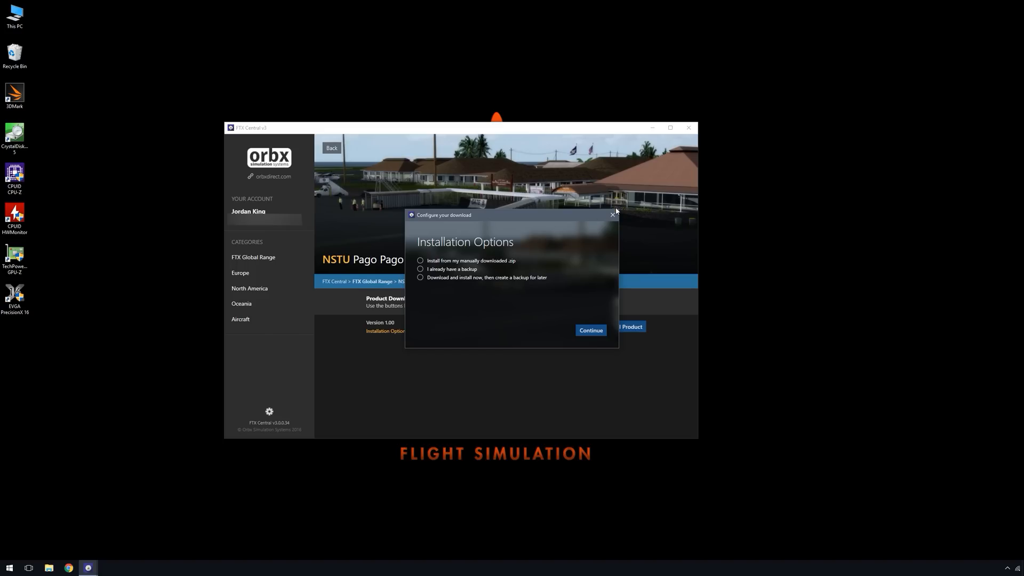
{"action": "left_click", "coordinate": [590, 330]}
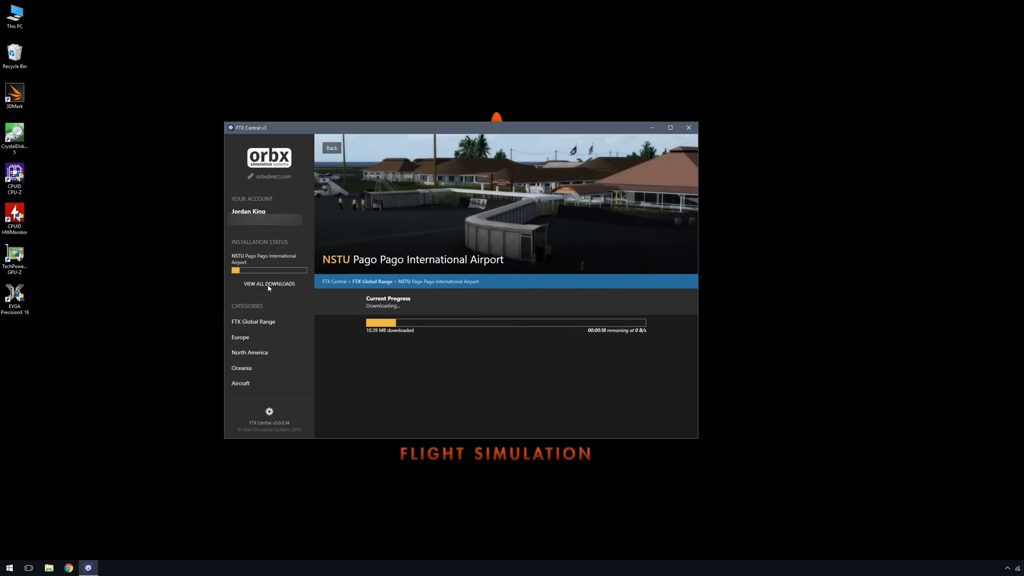
- View All Downloads showing Pago Pago's progress, then move on to Settings
{"action": "left_click", "coordinate": [269, 283]}
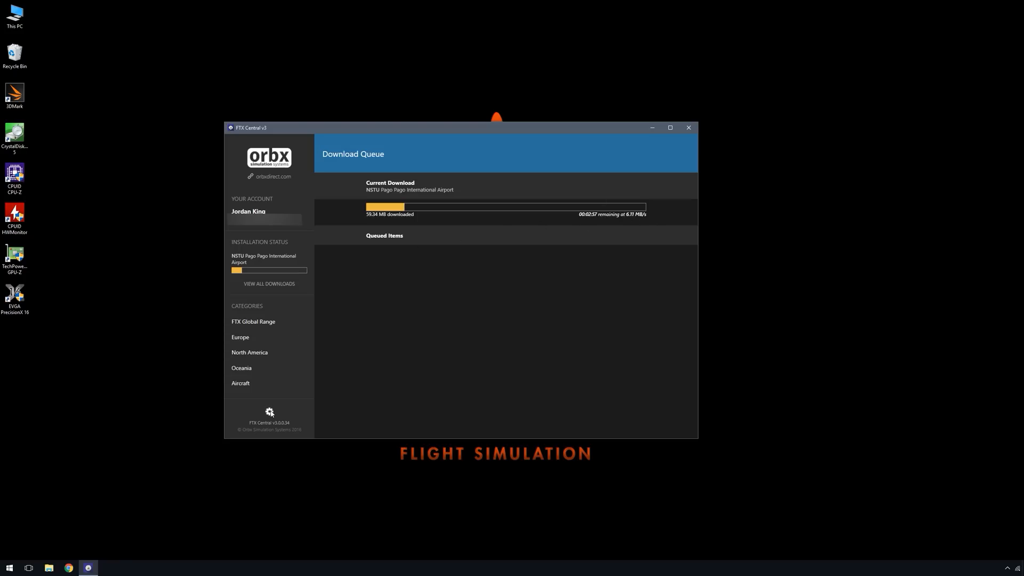
{"action": "left_click", "coordinate": [269, 411]}
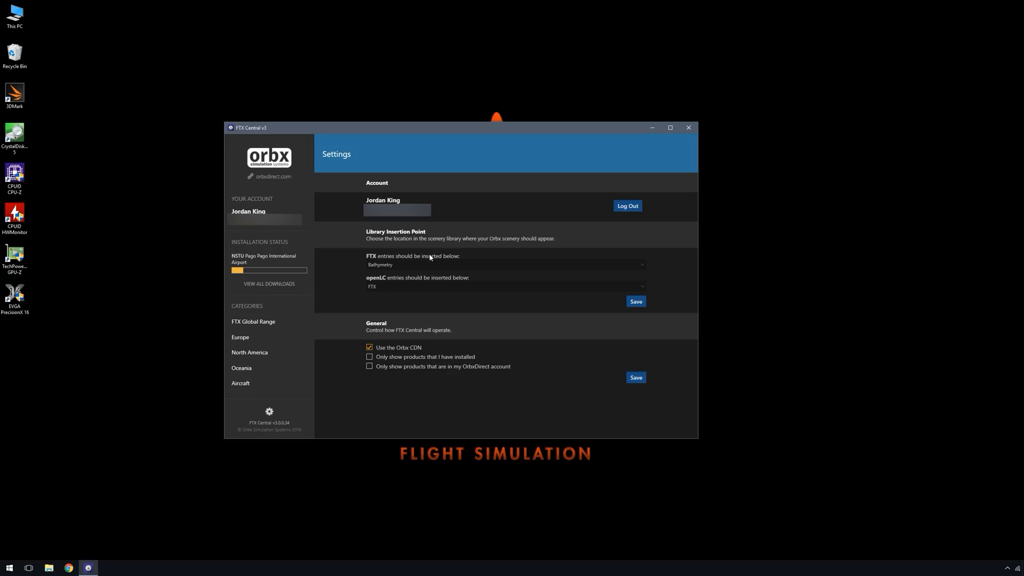
{"action": "mouse_move", "coordinate": [435, 266]}
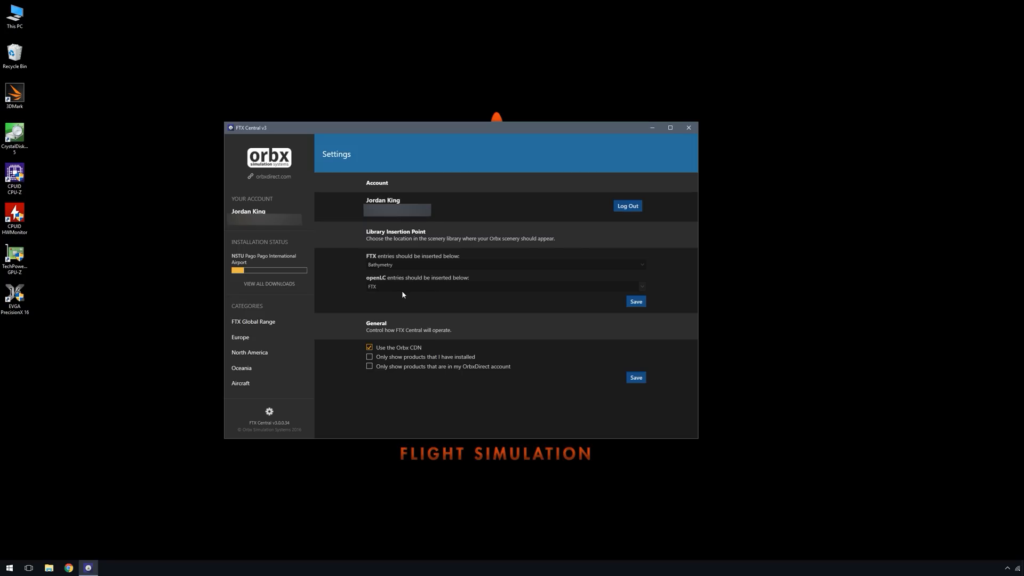
- Enable 'Only show products that I have installed' and check the FTX Global Range listing
{"action": "left_click", "coordinate": [506, 265]}
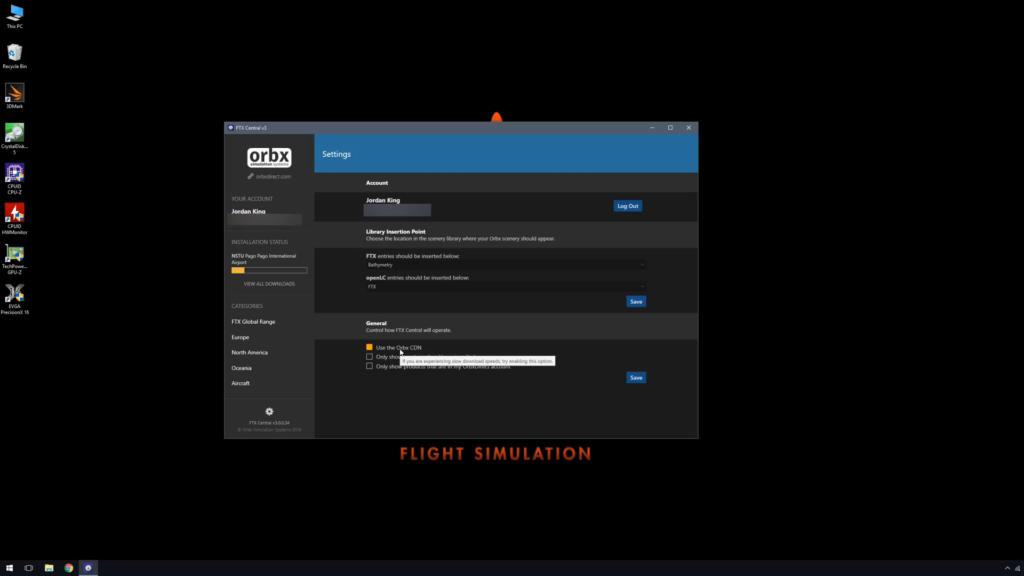
{"action": "left_click", "coordinate": [369, 347]}
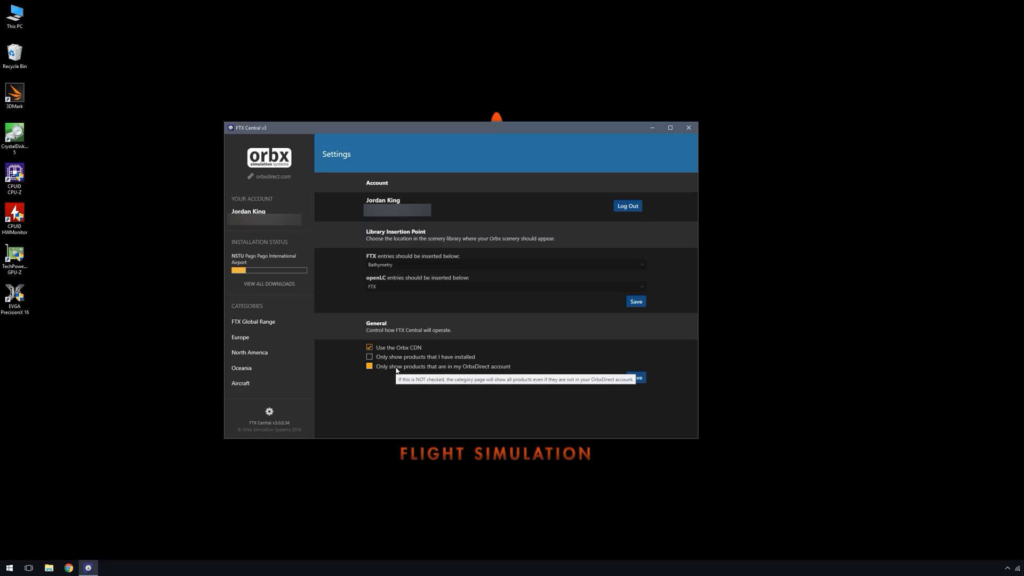
{"action": "left_click", "coordinate": [369, 356]}
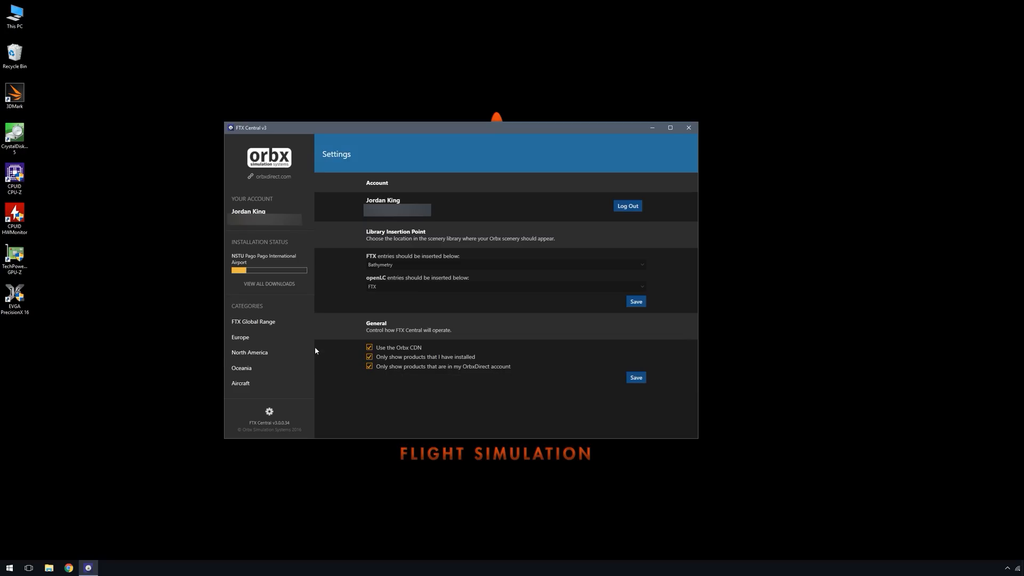
{"action": "left_click", "coordinate": [254, 321]}
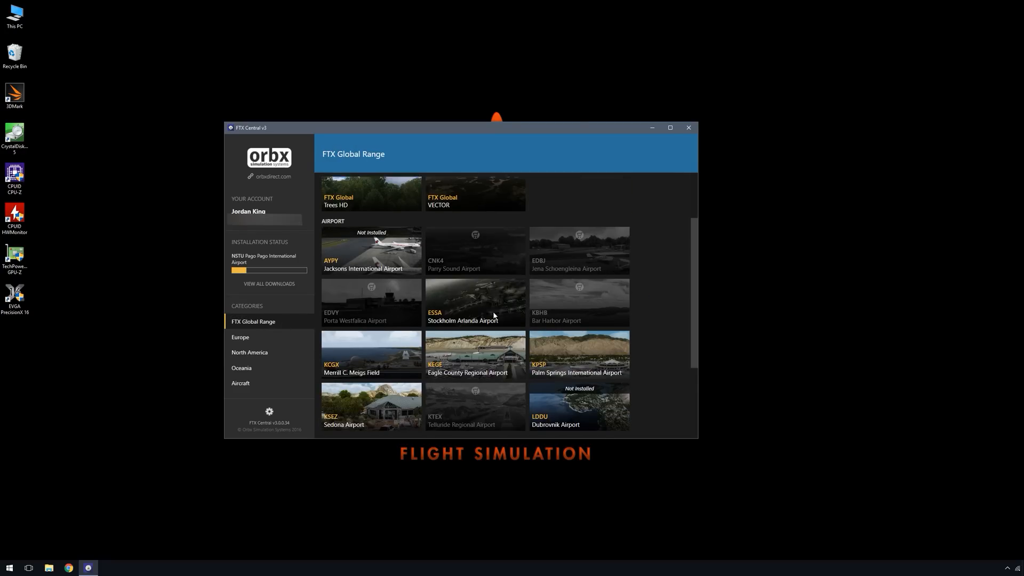
{"action": "scroll", "scroll_direction": "down", "scroll_amount": 3}
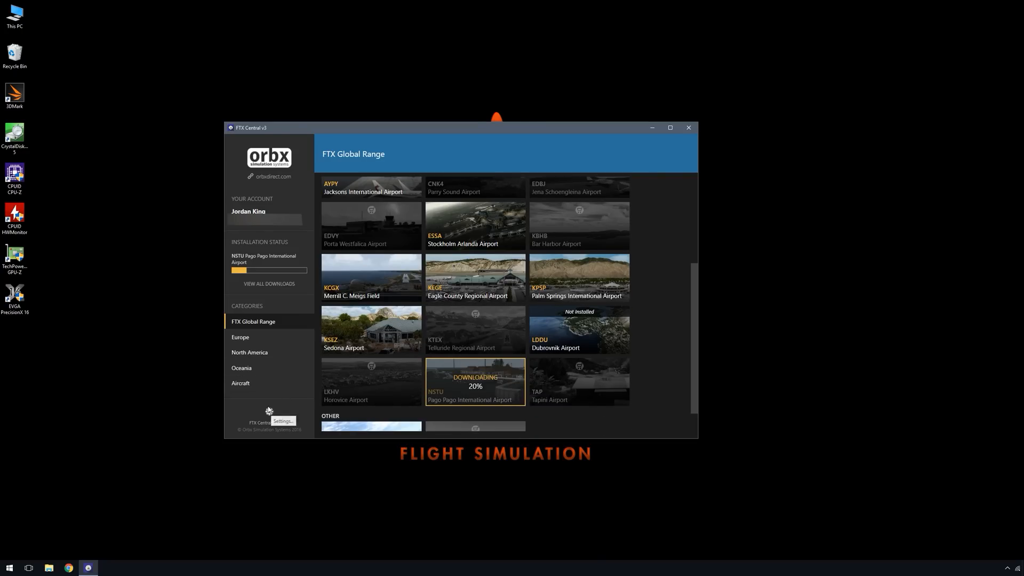
- Also enable 'Only show products in my OrbxDirect account' and view FTX Global Range again
{"action": "left_click", "coordinate": [268, 410]}
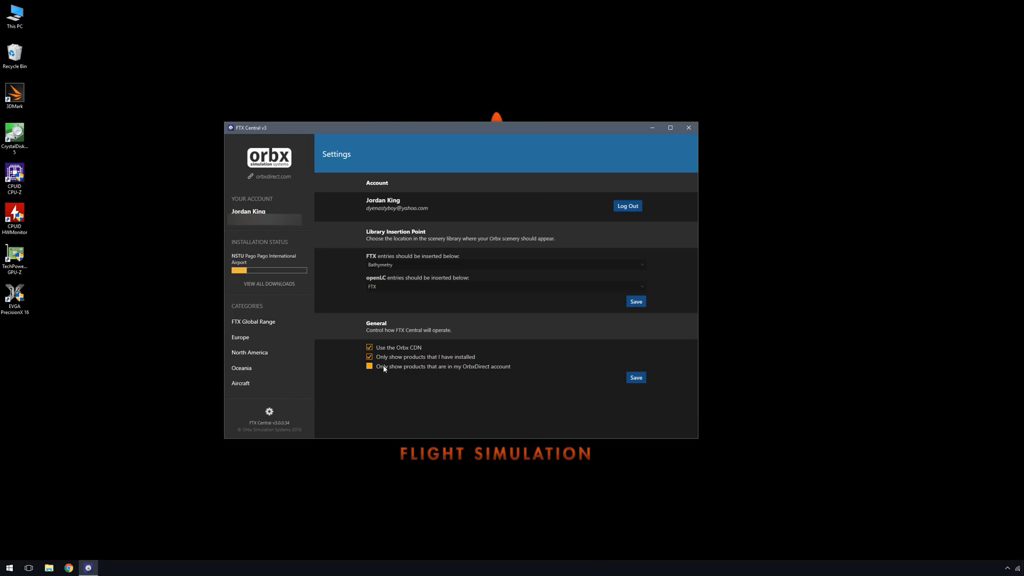
{"action": "left_click", "coordinate": [369, 366]}
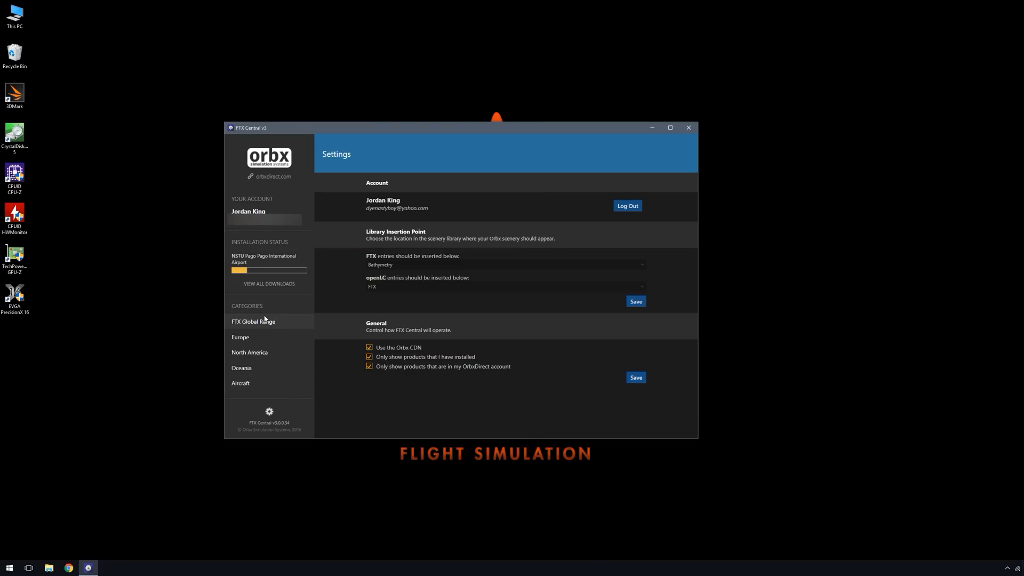
{"action": "left_click", "coordinate": [254, 321]}
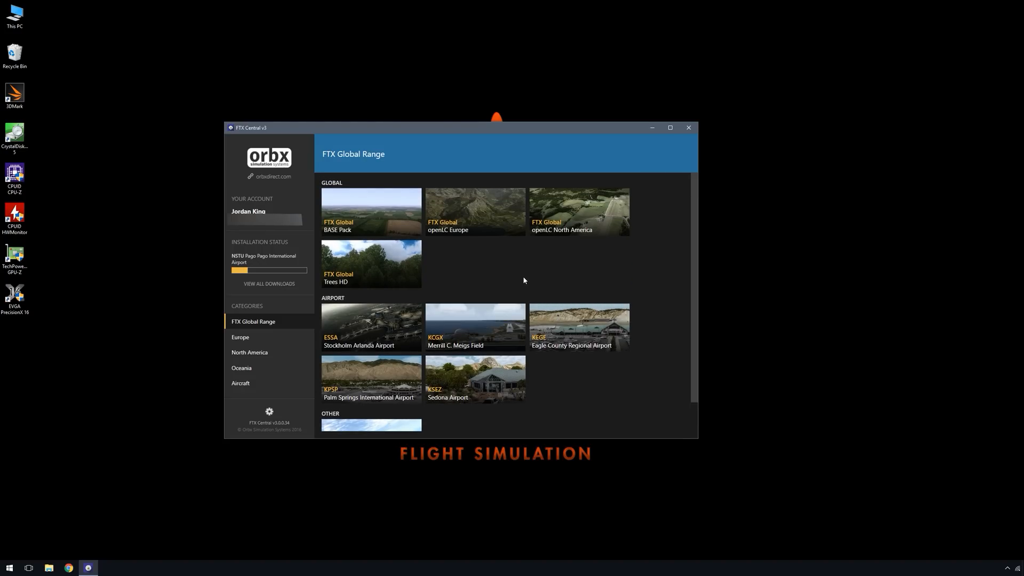
{"action": "mouse_move", "coordinate": [520, 304]}
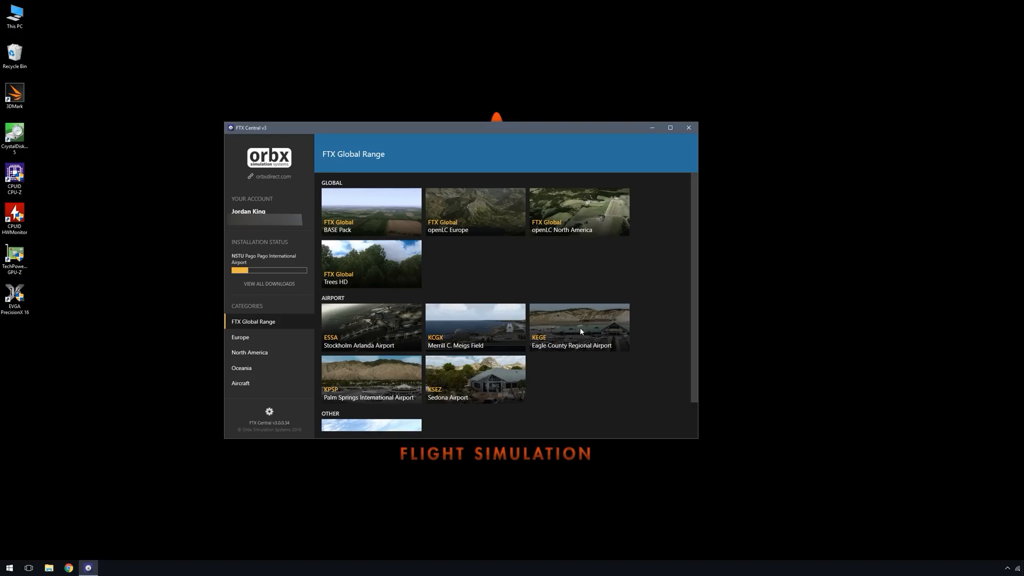
- Review KEGE Eagle County Regional Airport's Control Panel scenery options, close them, and head to the OrbxDirect site
{"action": "left_click", "coordinate": [578, 326]}
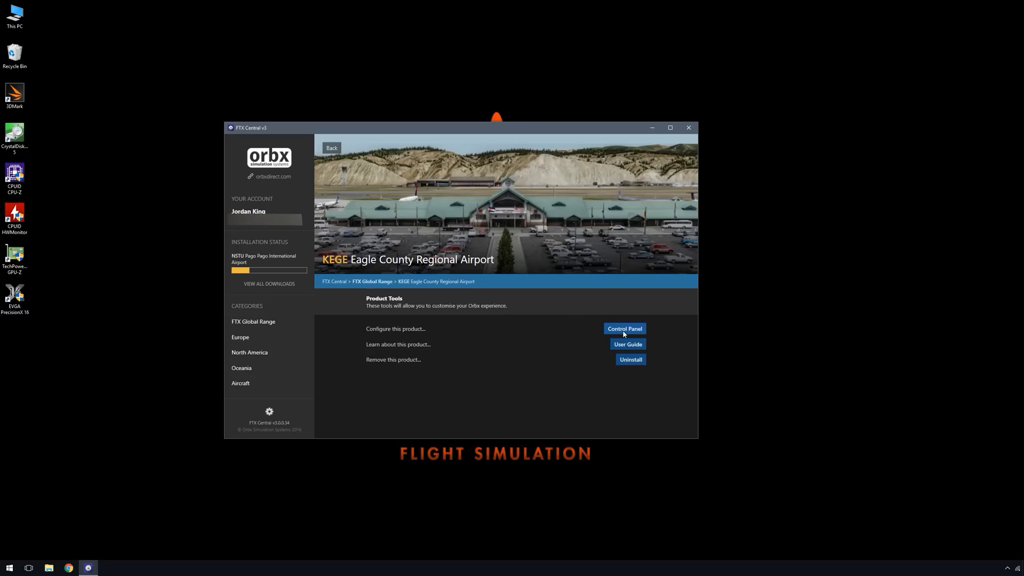
{"action": "left_click", "coordinate": [624, 328]}
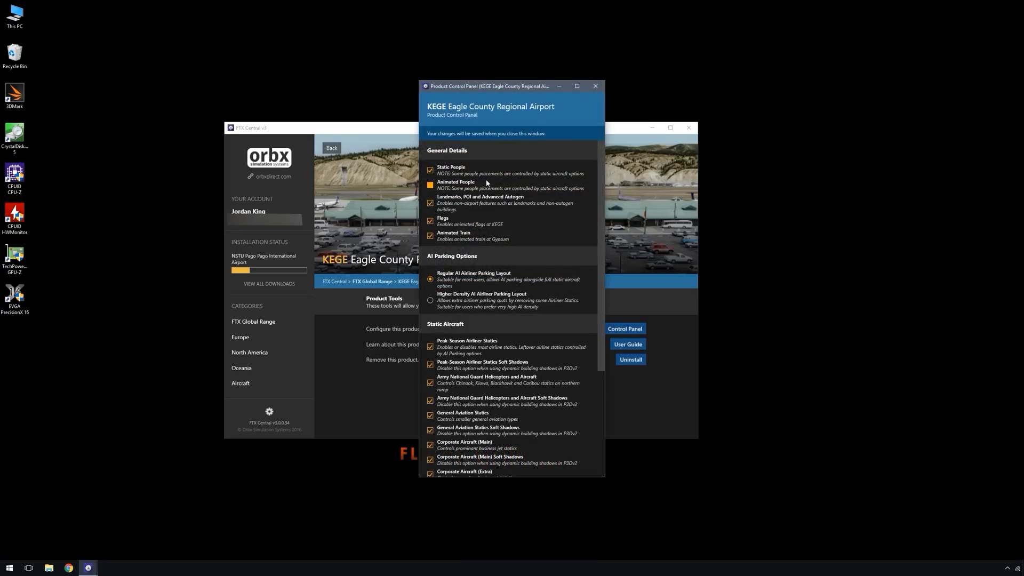
{"action": "scroll", "scroll_direction": "down", "scroll_amount": 3}
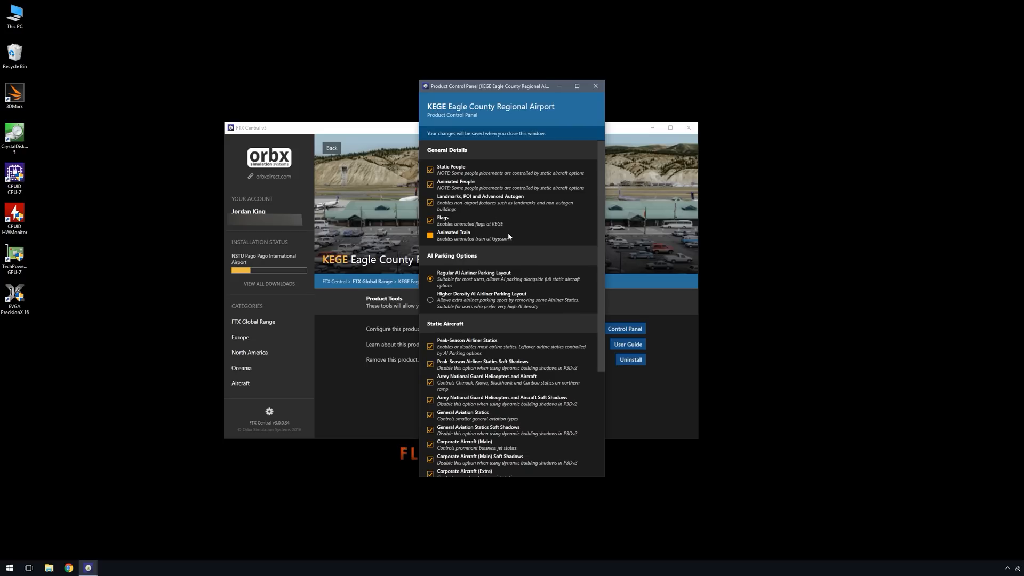
{"action": "scroll", "scroll_direction": "down", "scroll_amount": 3}
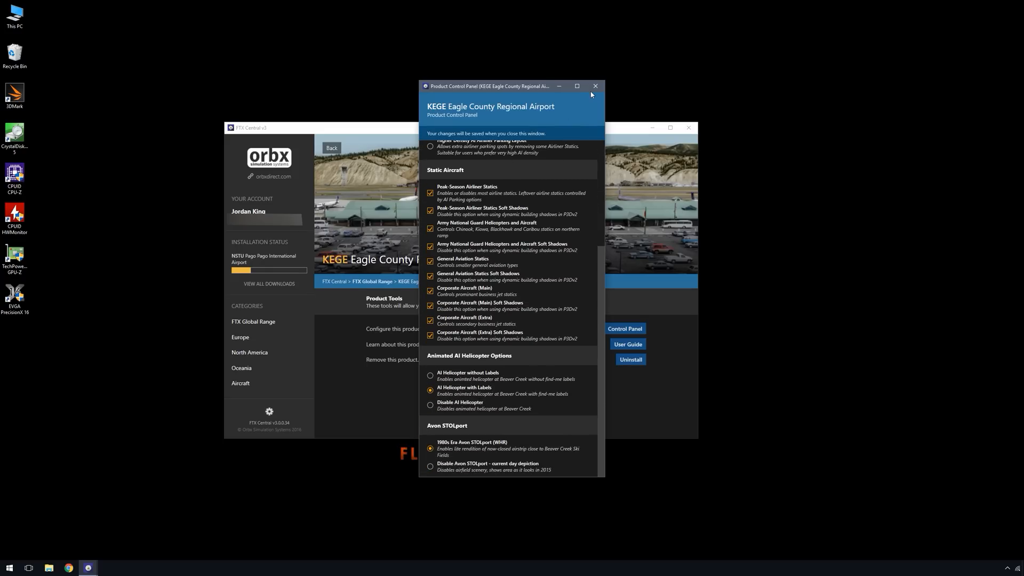
{"action": "left_click", "coordinate": [594, 85]}
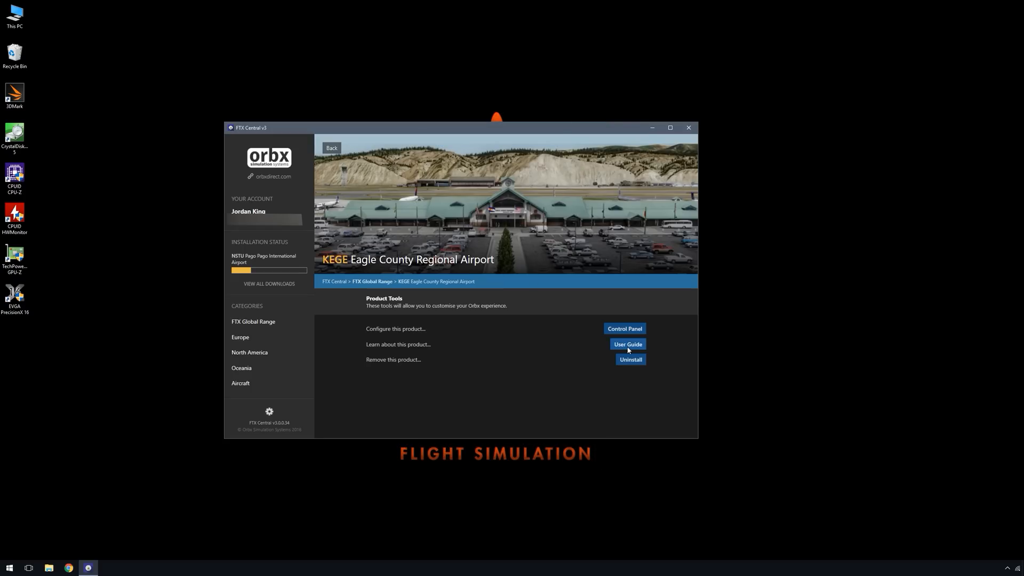
{"action": "mouse_move", "coordinate": [597, 353]}
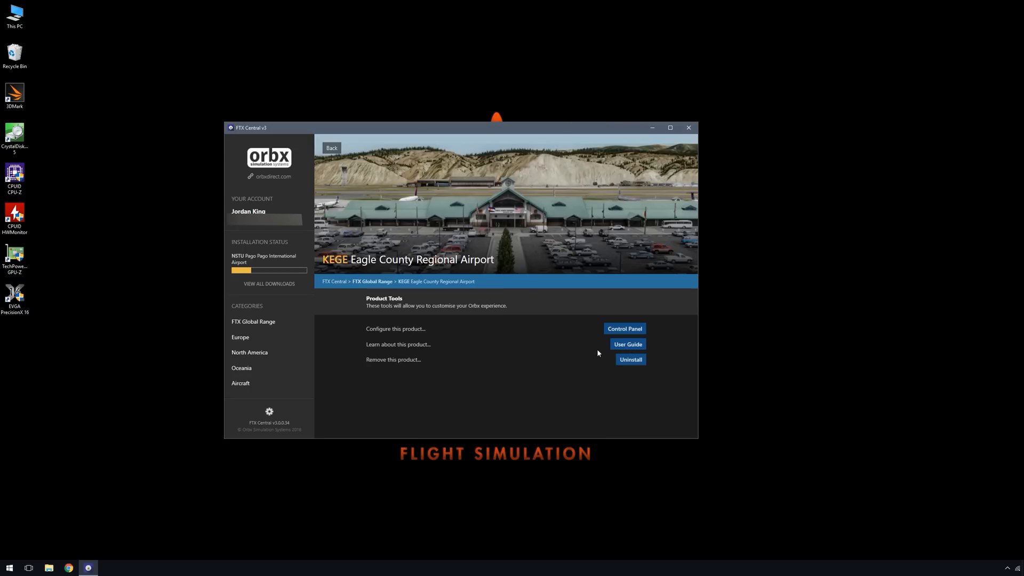
{"action": "mouse_move", "coordinate": [395, 366]}
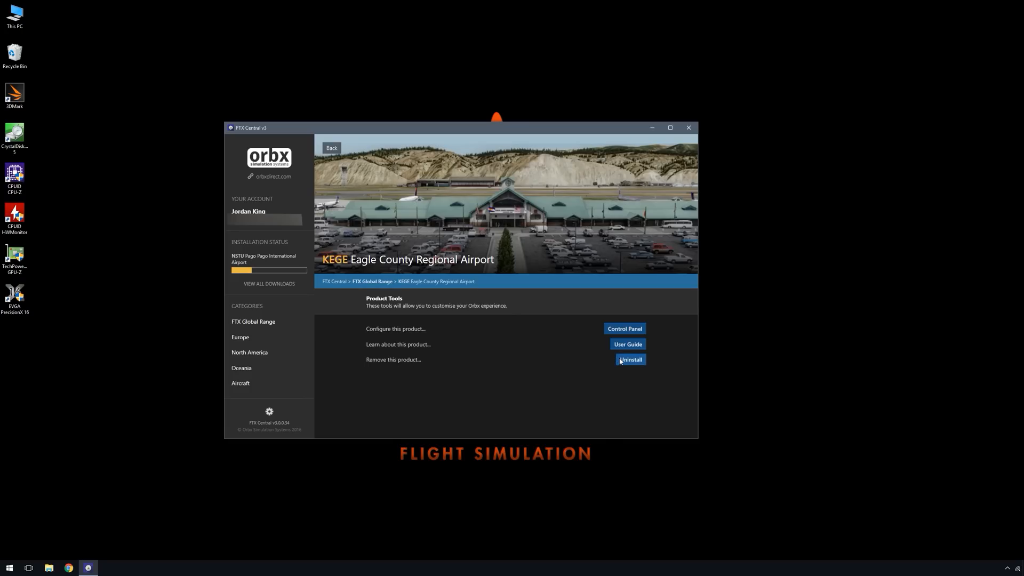
{"action": "mouse_move", "coordinate": [273, 327]}
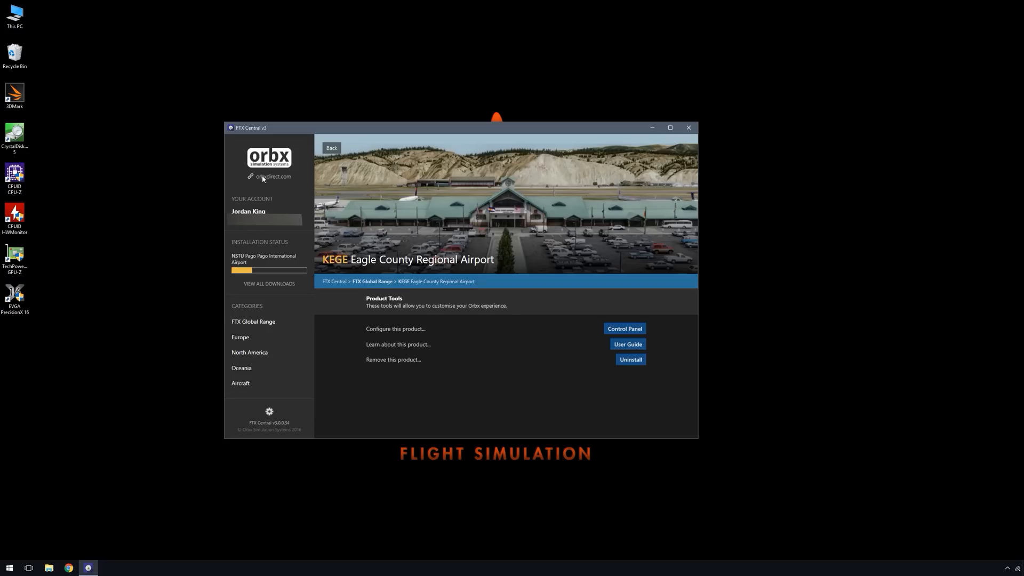
{"action": "left_click", "coordinate": [273, 176]}
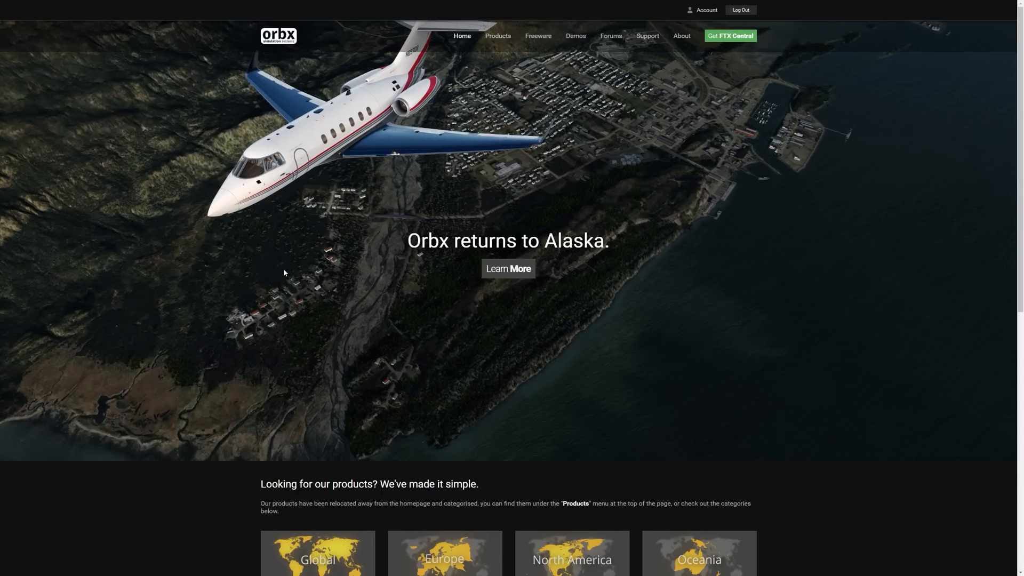
{"action": "mouse_move", "coordinate": [740, 244]}
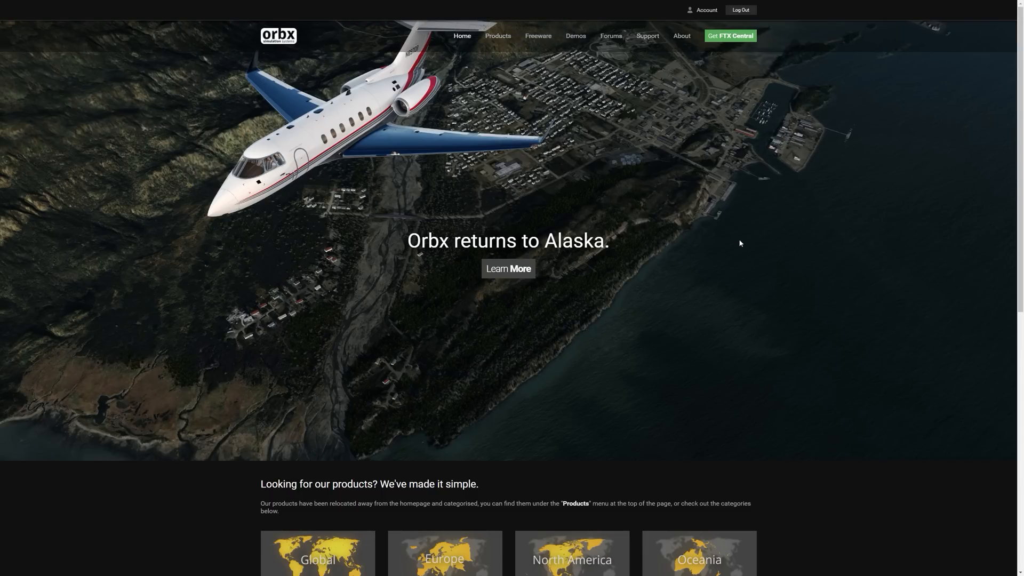
- Expand the Products menu listing Global Range, Europe, North America, Oceania and Aircraft
{"action": "scroll", "scroll_direction": "down", "scroll_amount": 3}
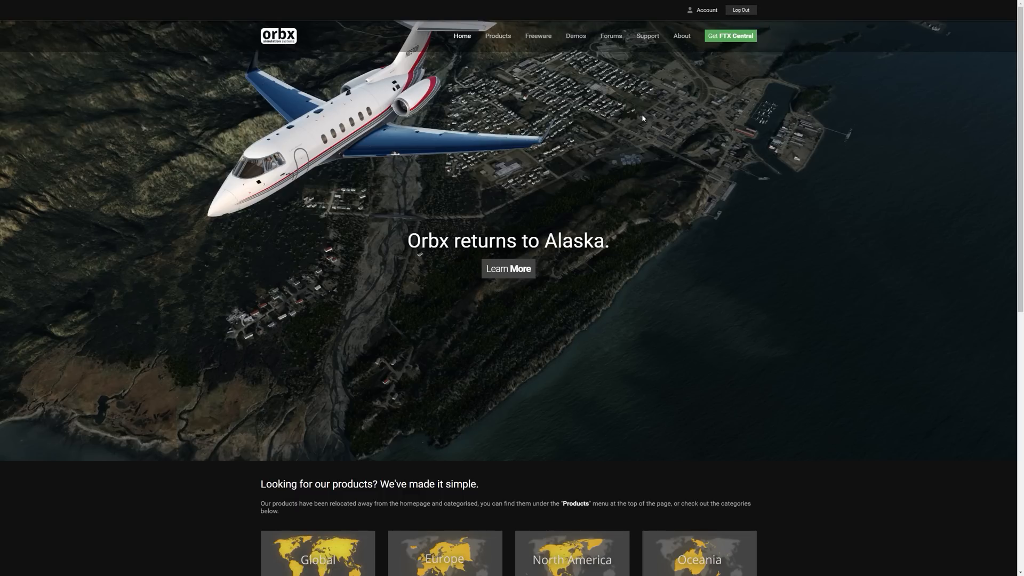
{"action": "left_click", "coordinate": [498, 36]}
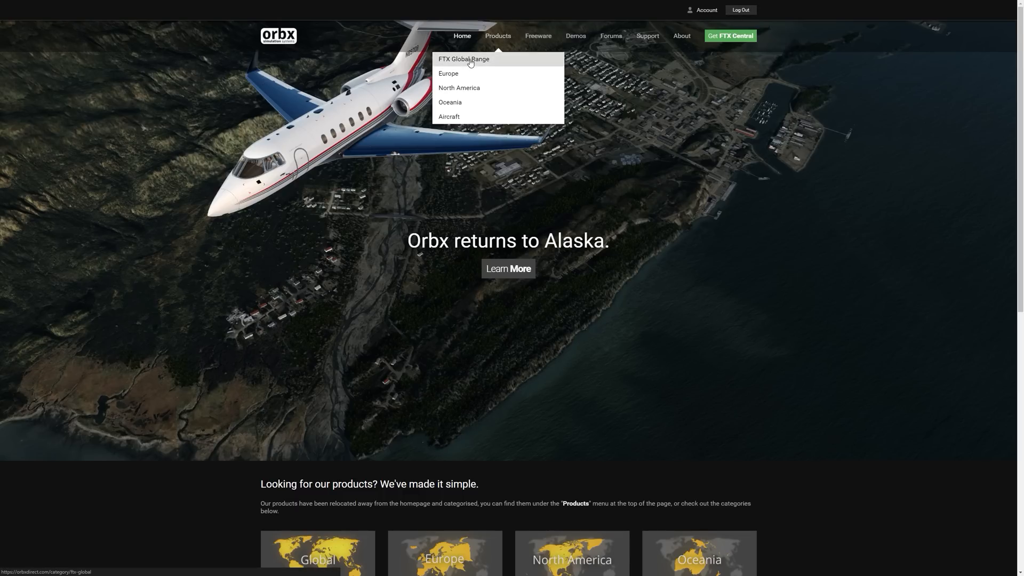
- Add the Lancair IV-P aircraft to the cart from its store page
{"action": "left_click", "coordinate": [449, 118]}
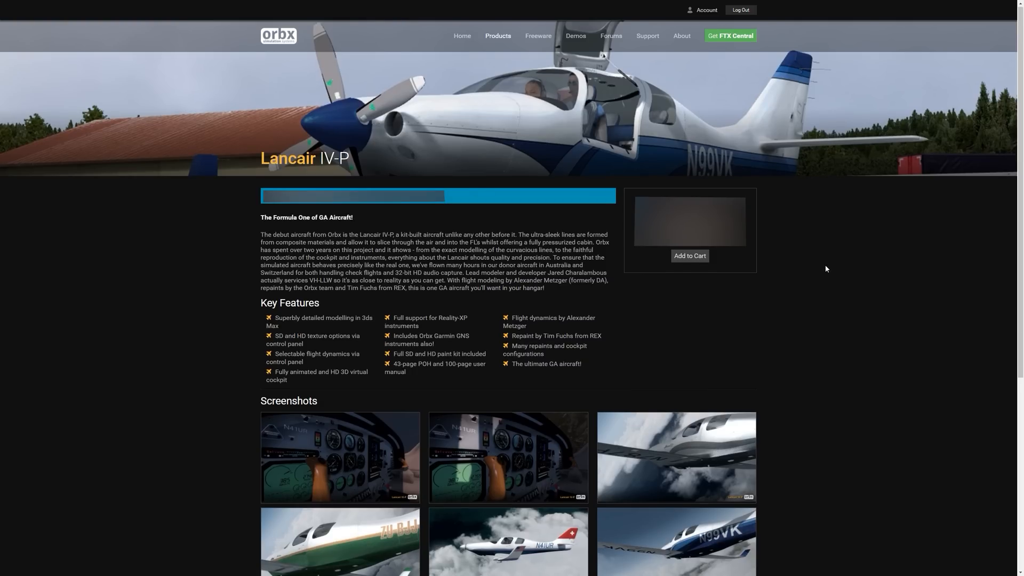
{"action": "scroll", "scroll_direction": "down", "scroll_amount": 3}
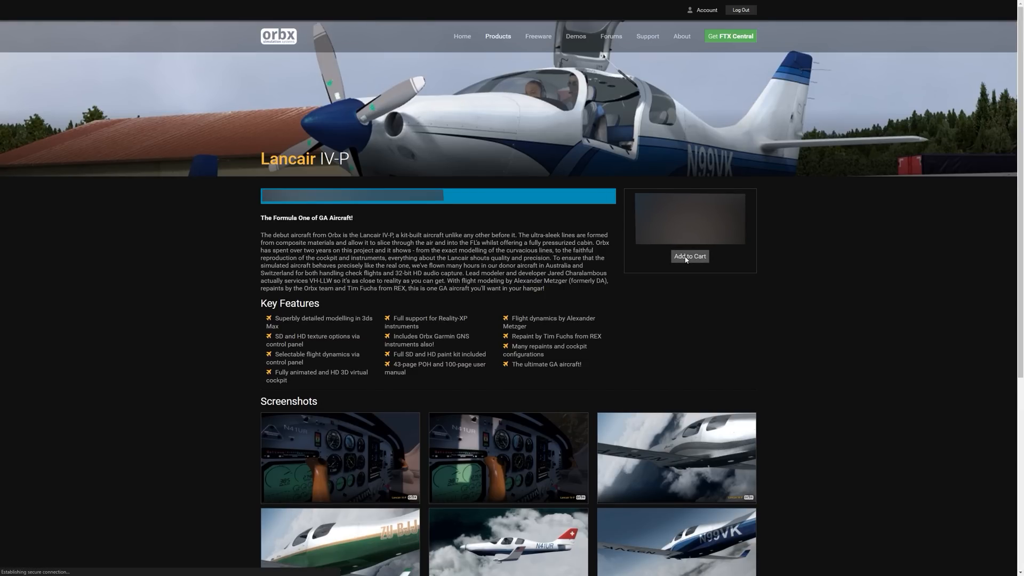
{"action": "left_click", "coordinate": [689, 256]}
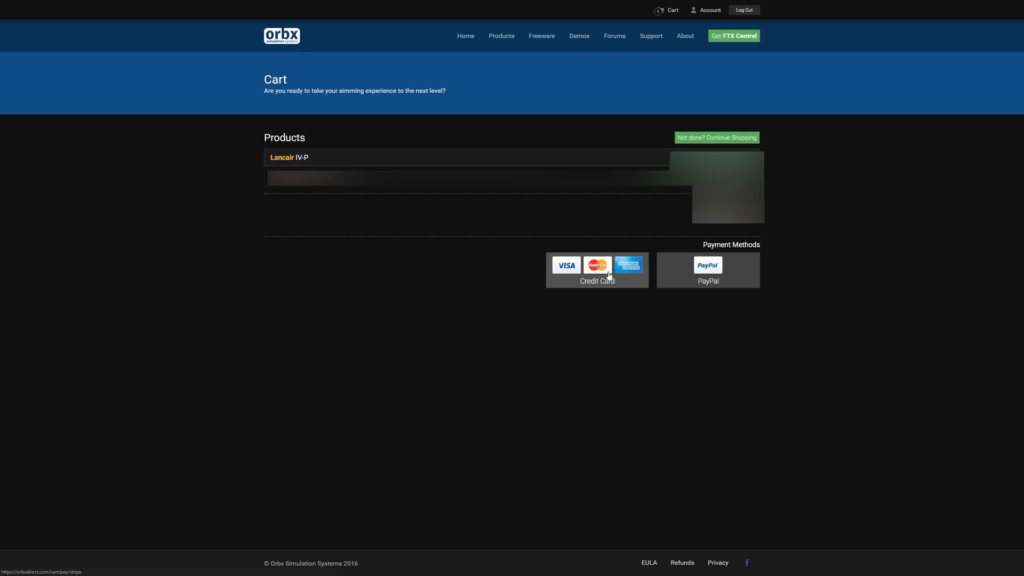
- Pay for the Lancair IV-P by credit card so the purchase completes and it's added to the account
{"action": "left_click", "coordinate": [595, 270]}
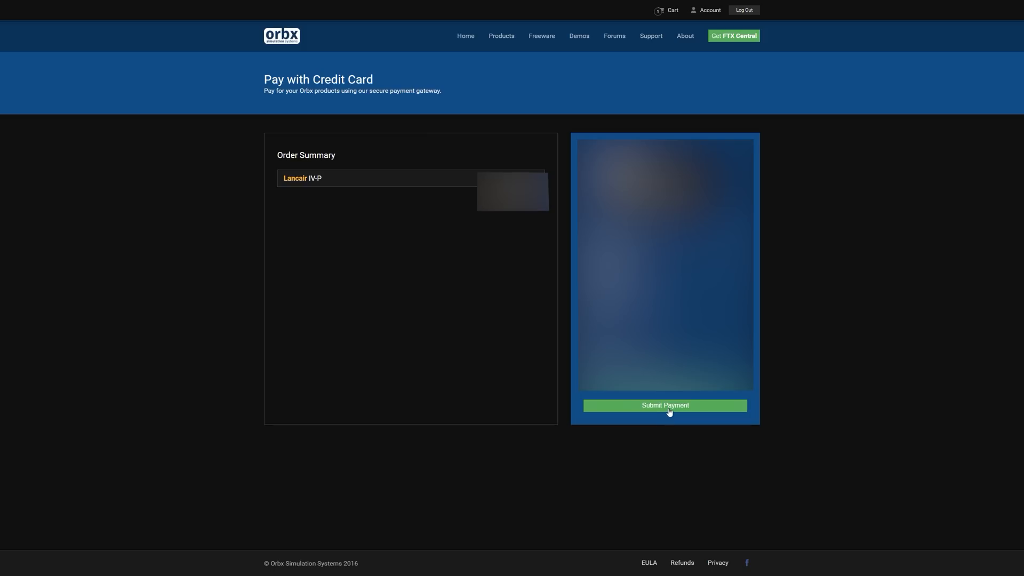
{"action": "left_click", "coordinate": [664, 405]}
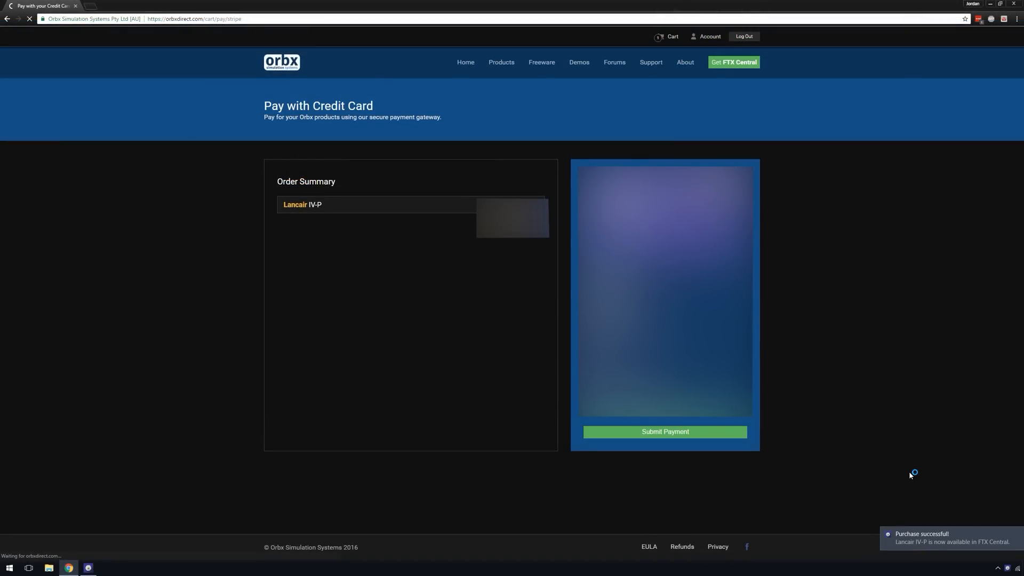
{"action": "left_click", "coordinate": [663, 432]}
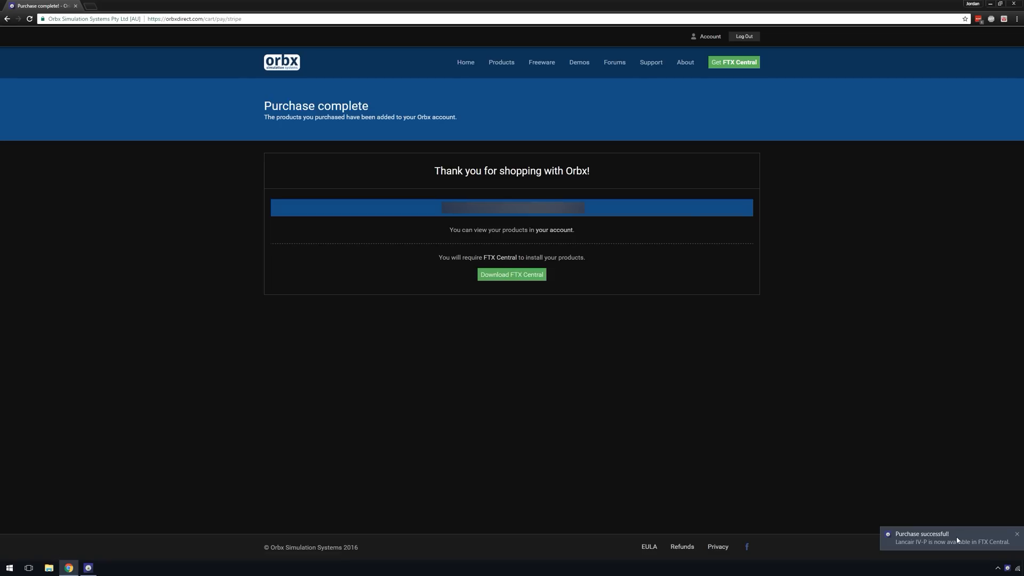
{"action": "mouse_move", "coordinate": [546, 222]}
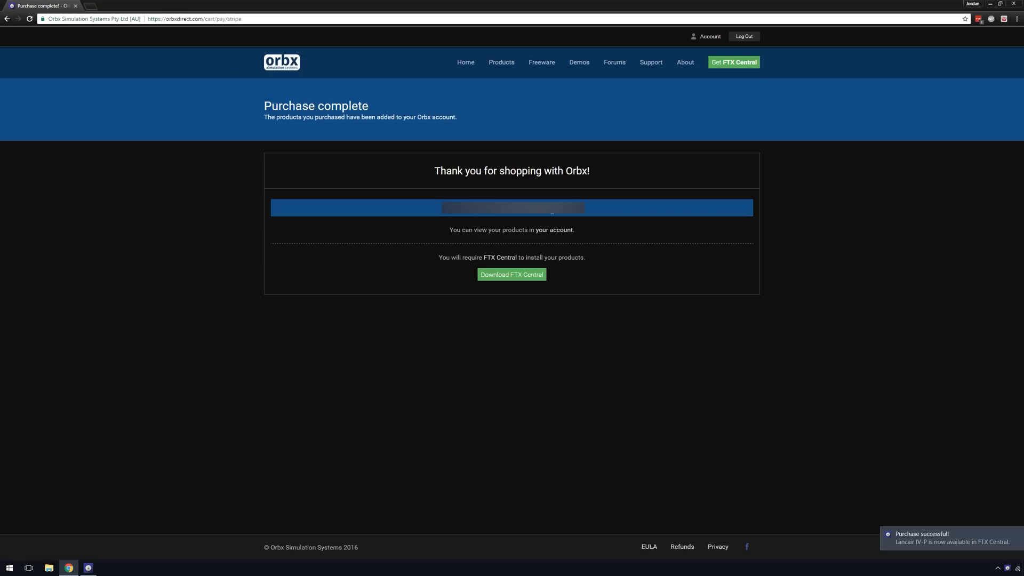
{"action": "mouse_move", "coordinate": [512, 274]}
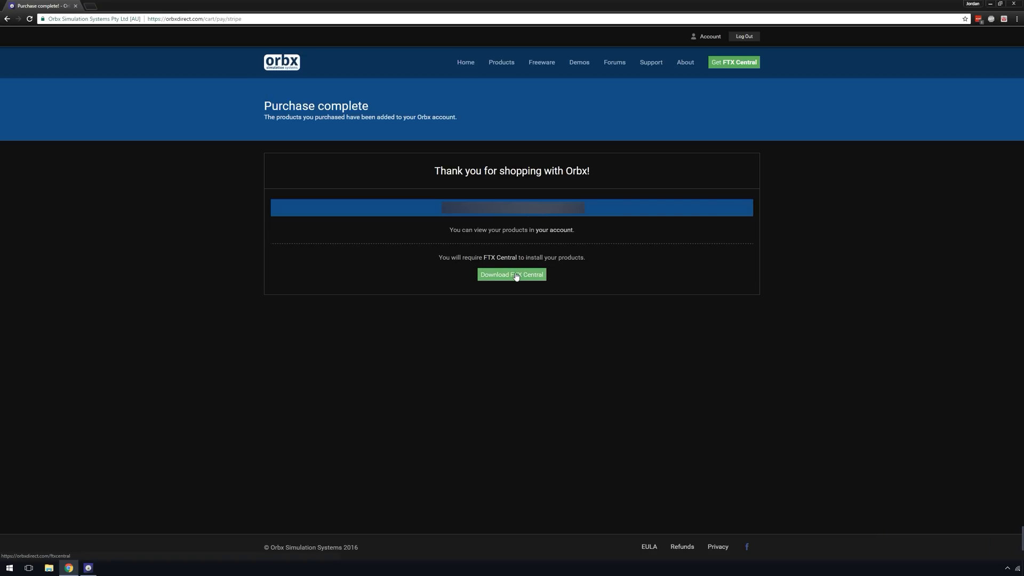
{"action": "left_click", "coordinate": [501, 61]}
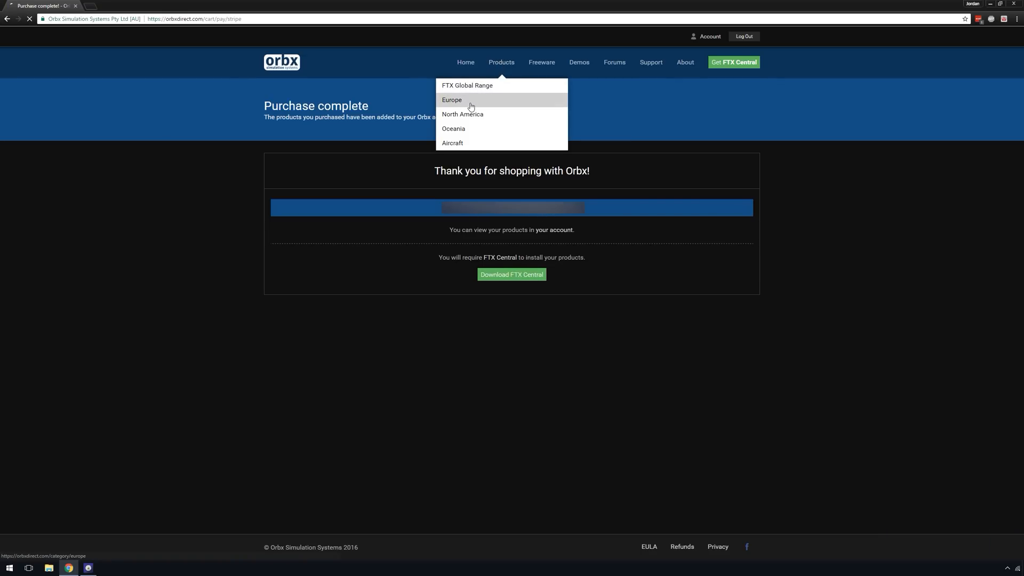
- Browse the Freeware and Demos listings, then land on the About Orbx page
{"action": "left_click", "coordinate": [539, 61]}
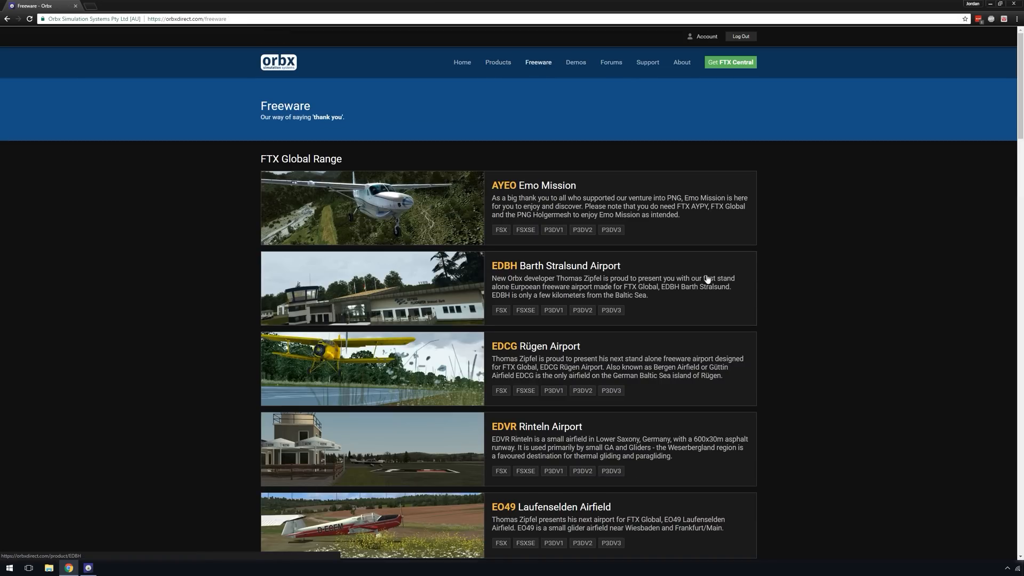
{"action": "scroll", "scroll_direction": "down", "scroll_amount": 3}
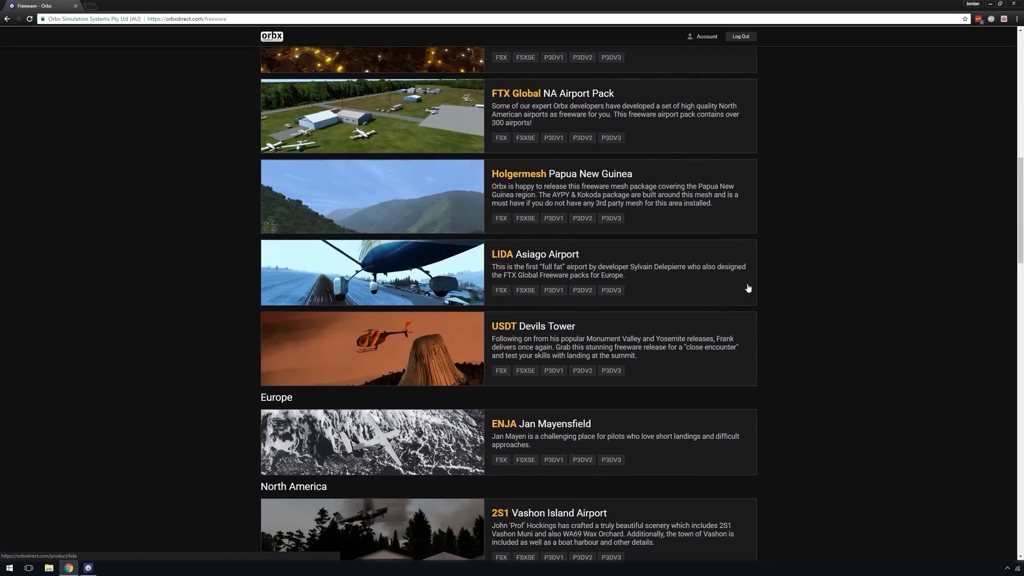
{"action": "scroll", "scroll_direction": "down", "scroll_amount": 3}
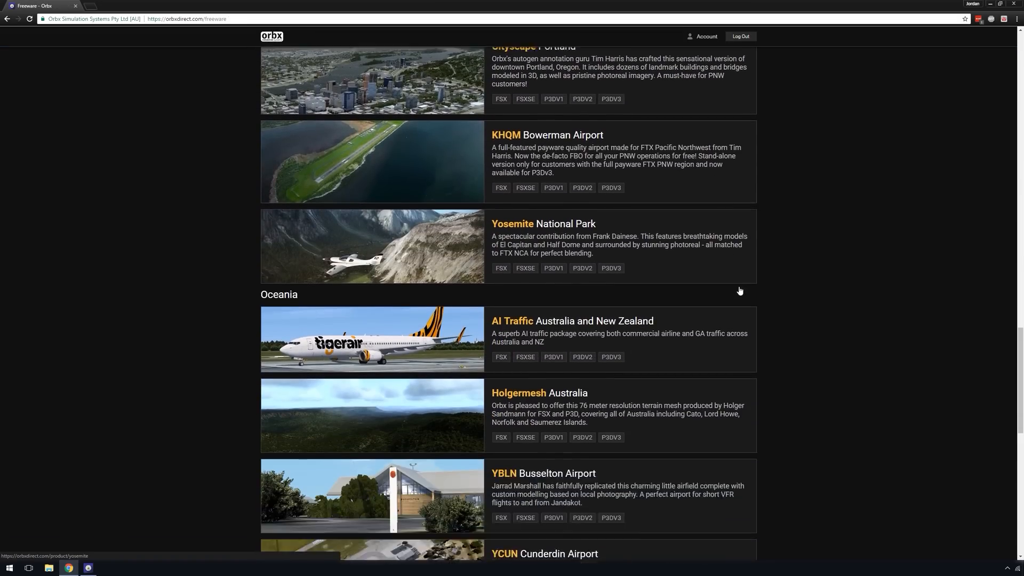
{"action": "scroll", "scroll_direction": "down", "scroll_amount": 3}
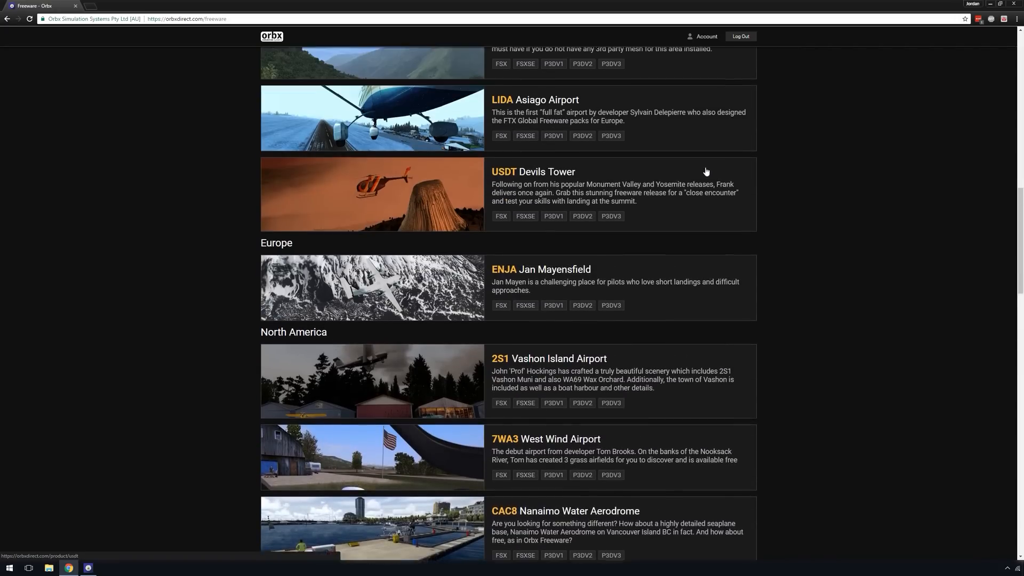
{"action": "scroll", "scroll_direction": "up", "scroll_amount": 3}
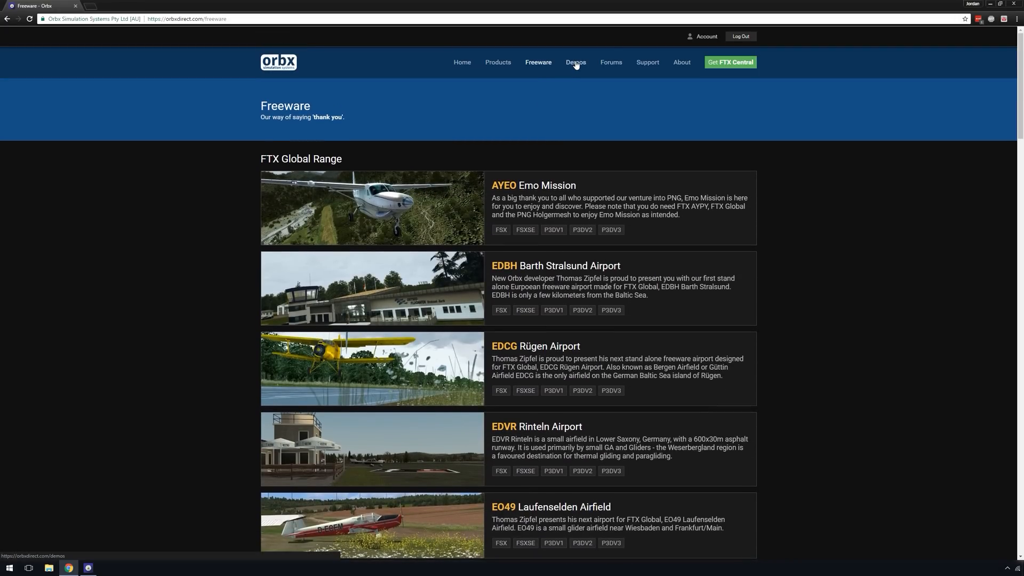
{"action": "left_click", "coordinate": [574, 62]}
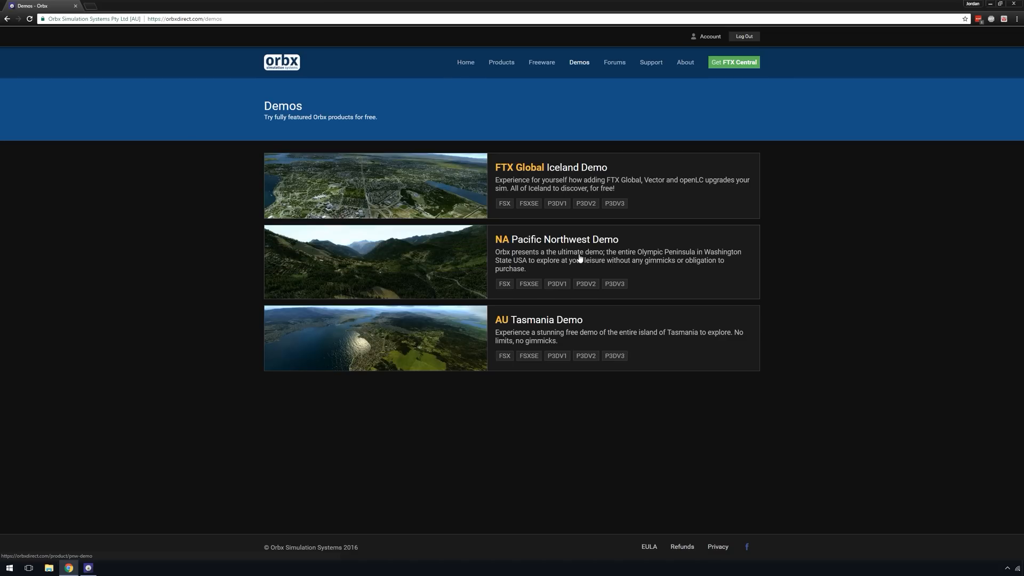
{"action": "mouse_move", "coordinate": [614, 62]}
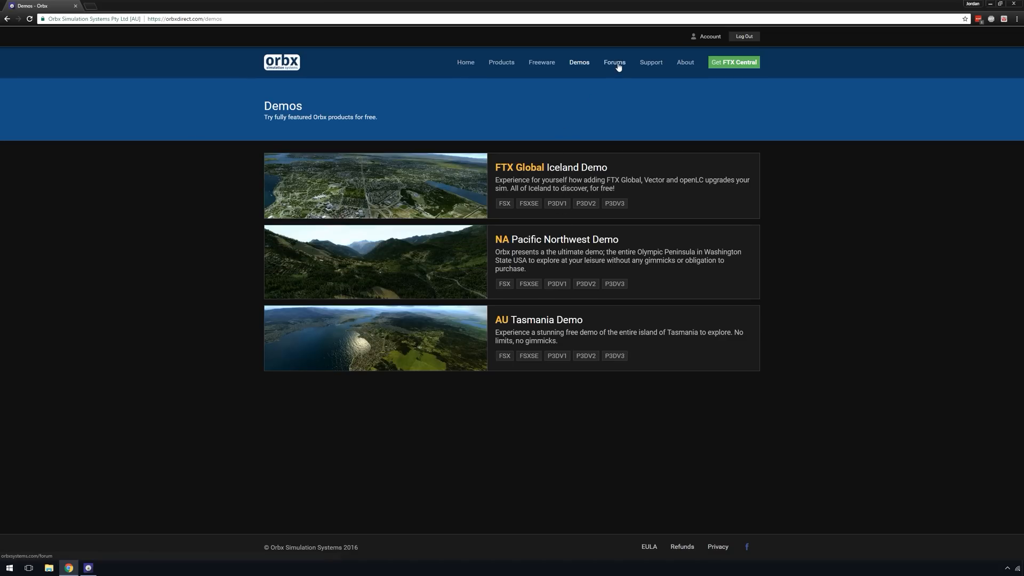
{"action": "mouse_move", "coordinate": [650, 62]}
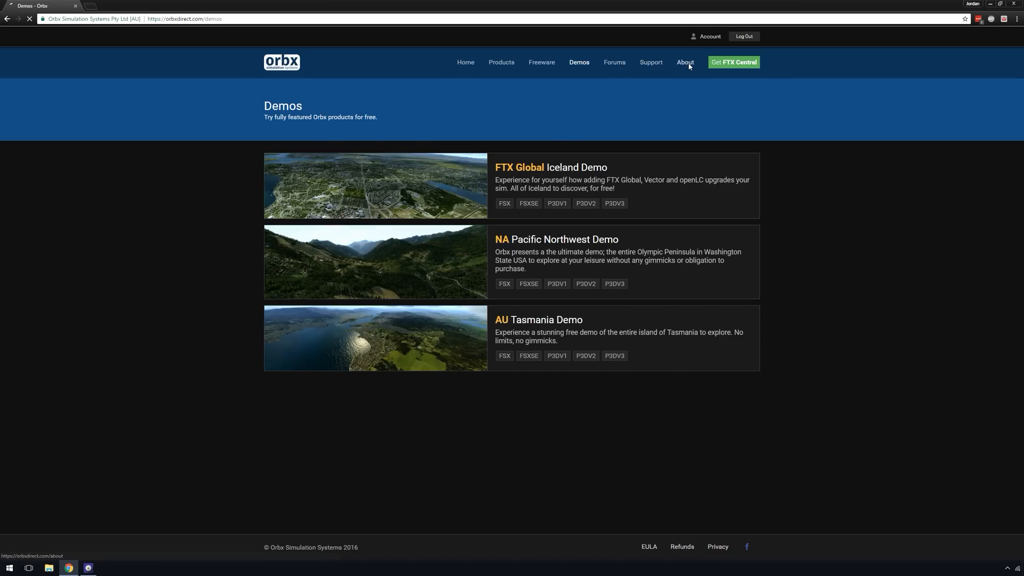
{"action": "left_click", "coordinate": [684, 62]}
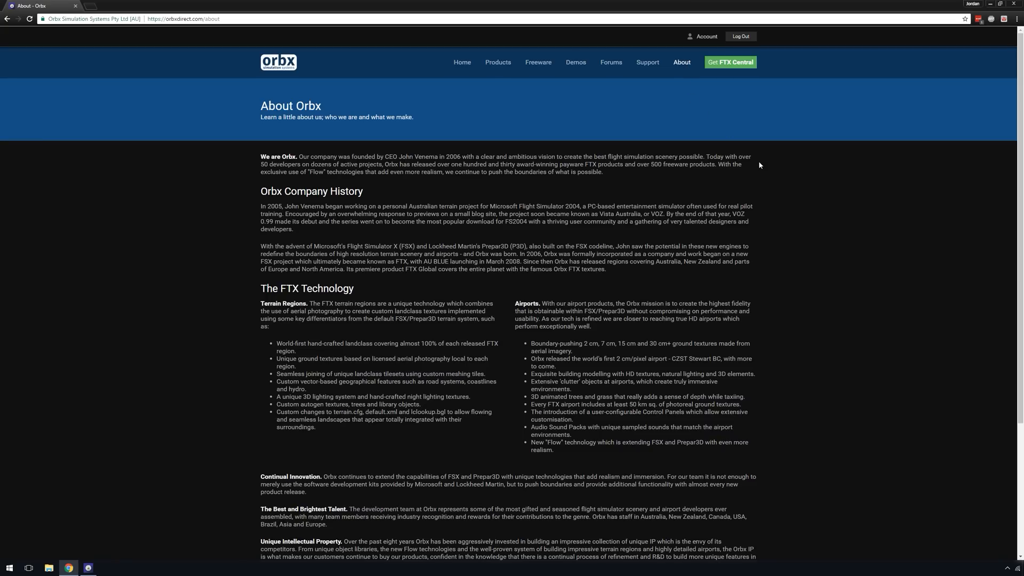
{"action": "mouse_move", "coordinate": [822, 235]}
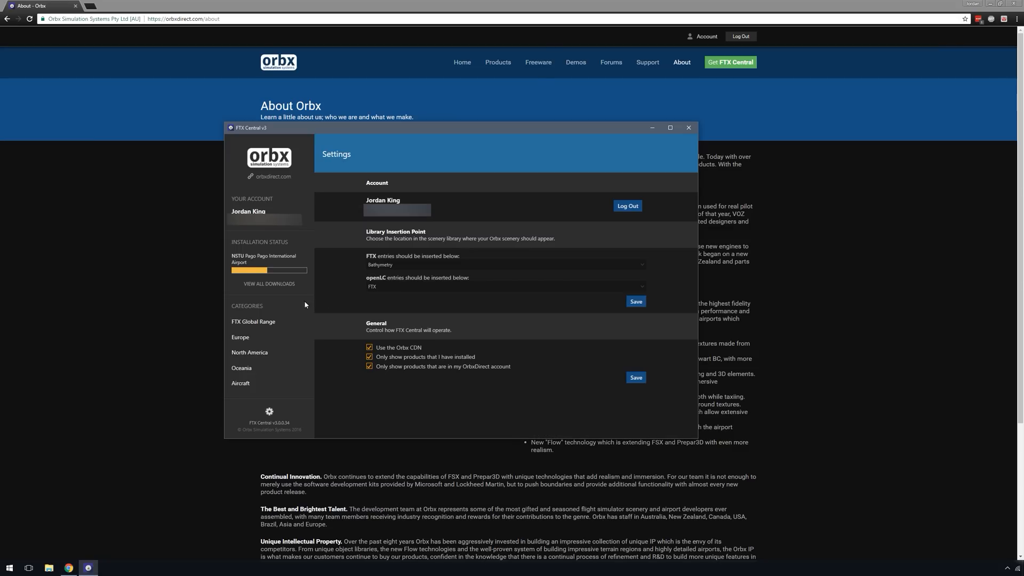
- Show uninstalled products, find the Lancair IV-P under Aircraft and start its installation
{"action": "left_click", "coordinate": [369, 366]}
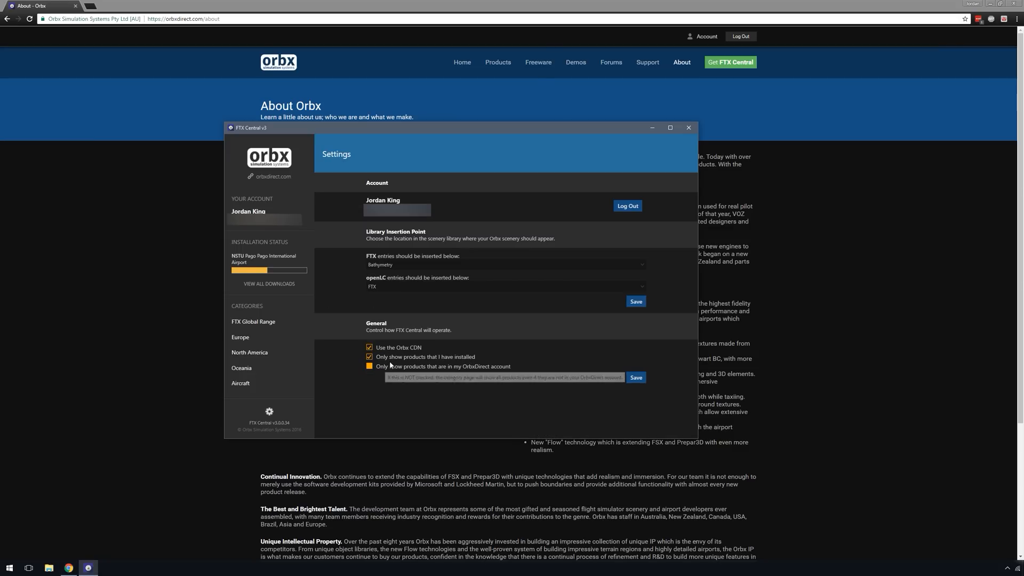
{"action": "left_click", "coordinate": [369, 365]}
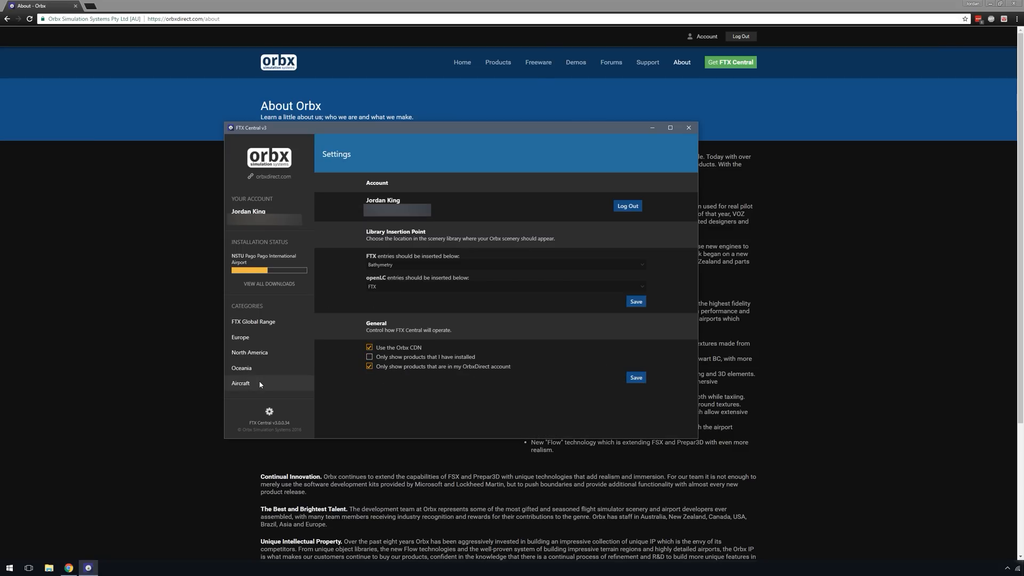
{"action": "left_click", "coordinate": [240, 383]}
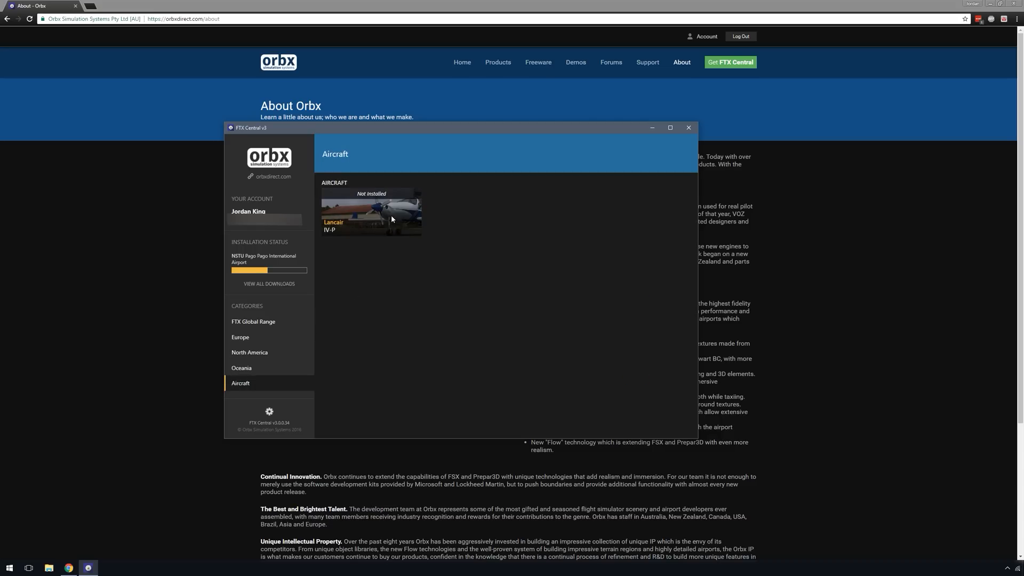
{"action": "left_click", "coordinate": [371, 212]}
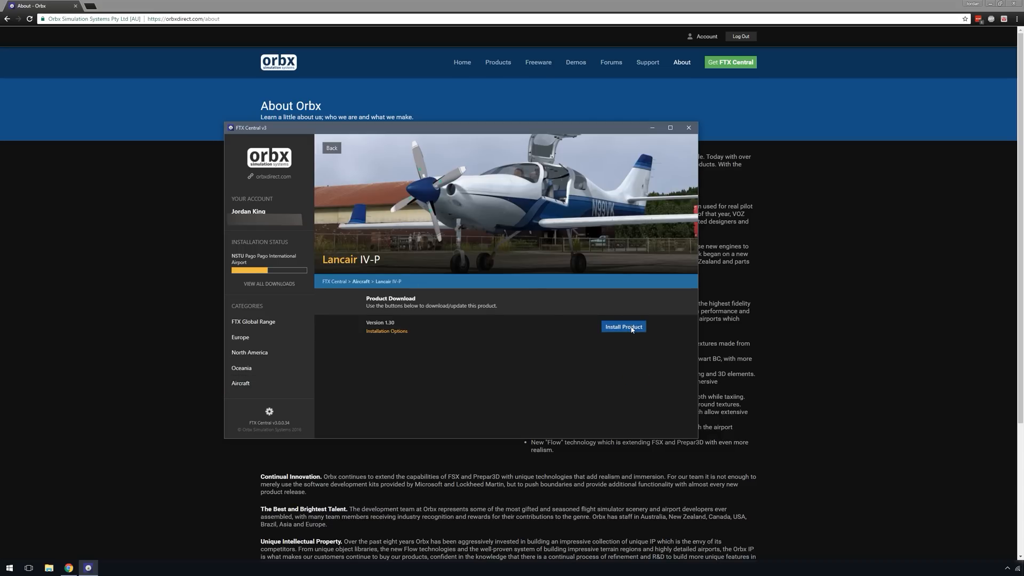
{"action": "left_click", "coordinate": [621, 326]}
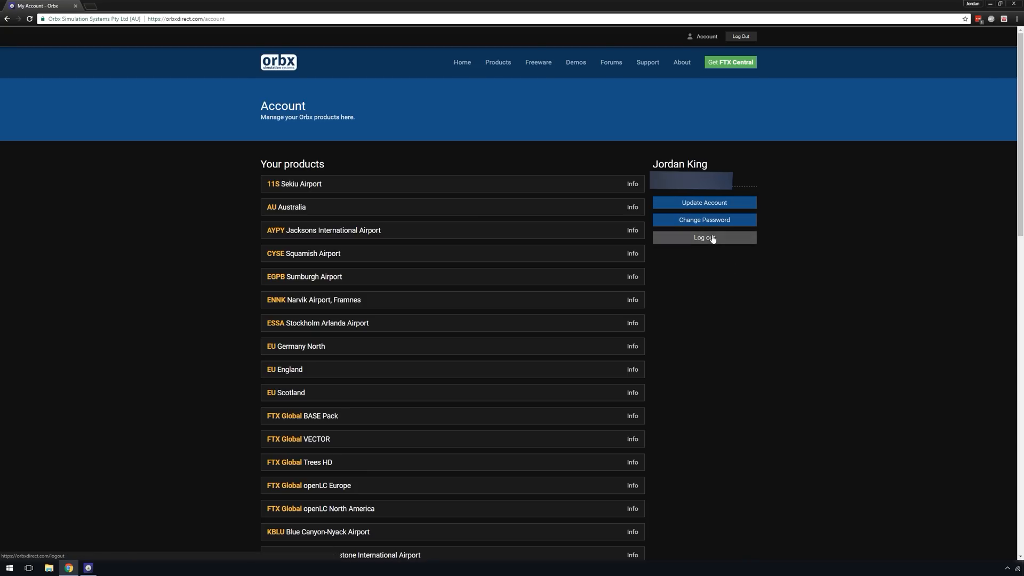
- Scroll the Your products list and view 11S Sekiu Airport's Product Information page
{"action": "scroll", "scroll_direction": "down", "scroll_amount": 3}
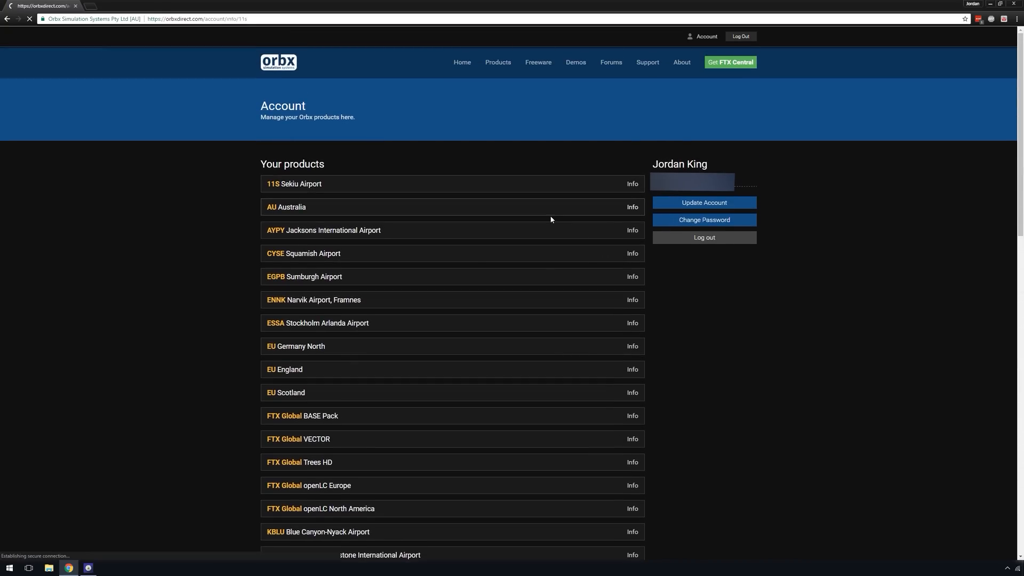
{"action": "left_click", "coordinate": [630, 184]}
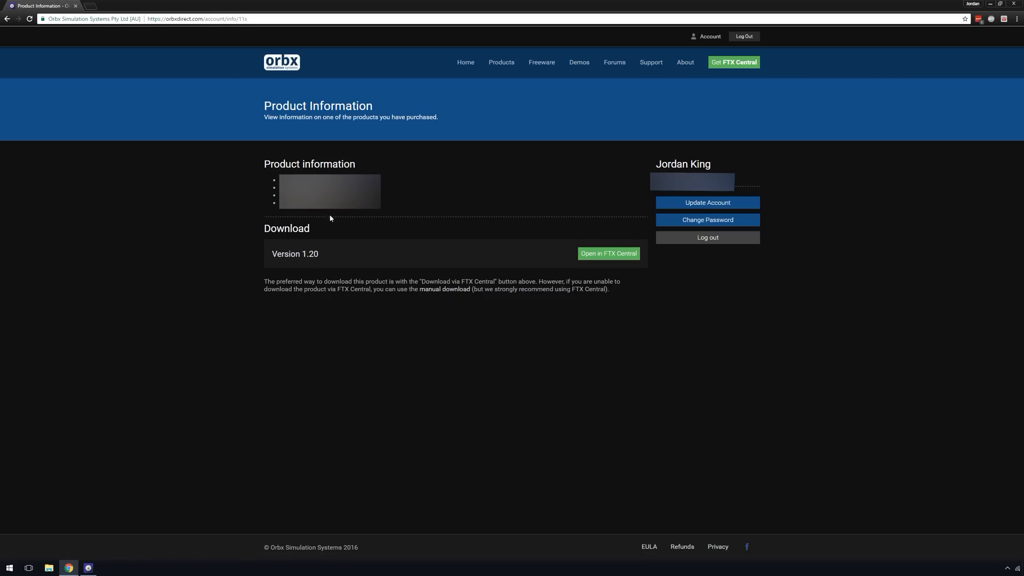
{"action": "mouse_move", "coordinate": [429, 221]}
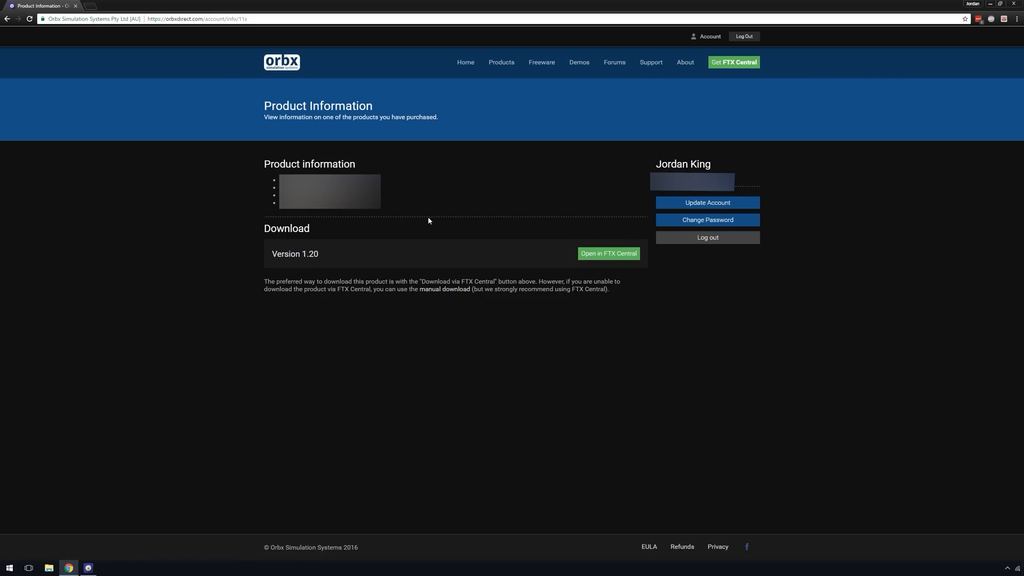